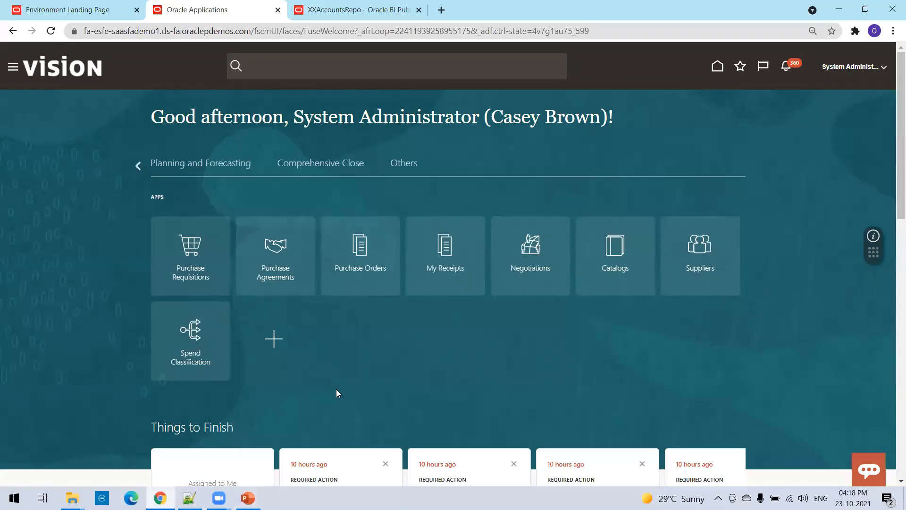
mouse_move(837, 113)
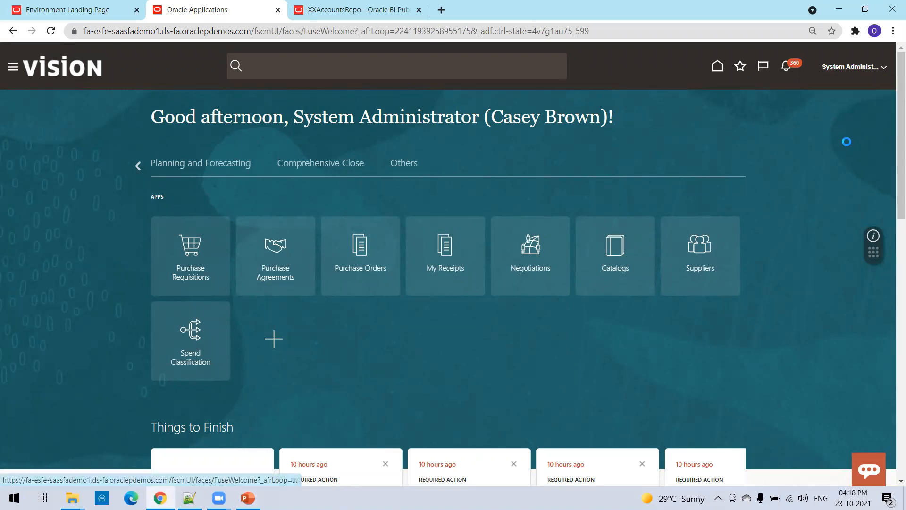
Reach Manage Sandboxes via Edit Pages and start a new sandbox.
left_click(852, 66)
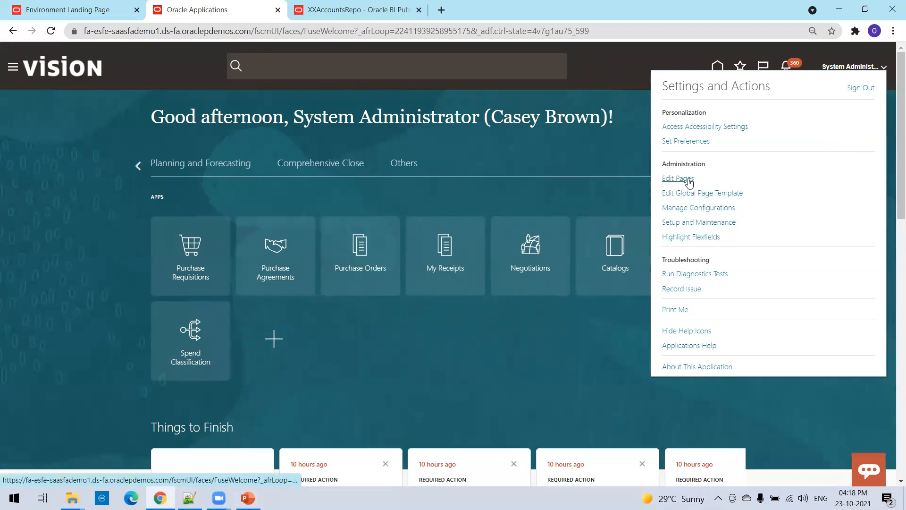
left_click(677, 178)
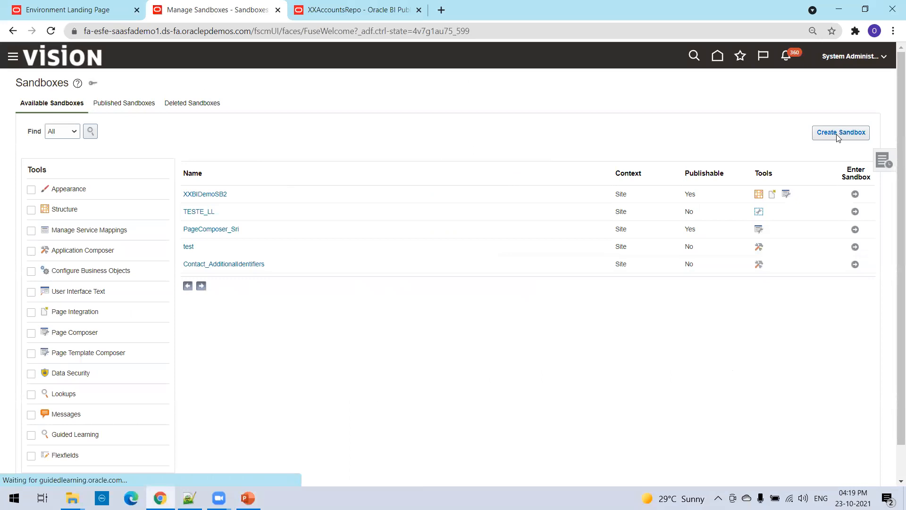
left_click(839, 132)
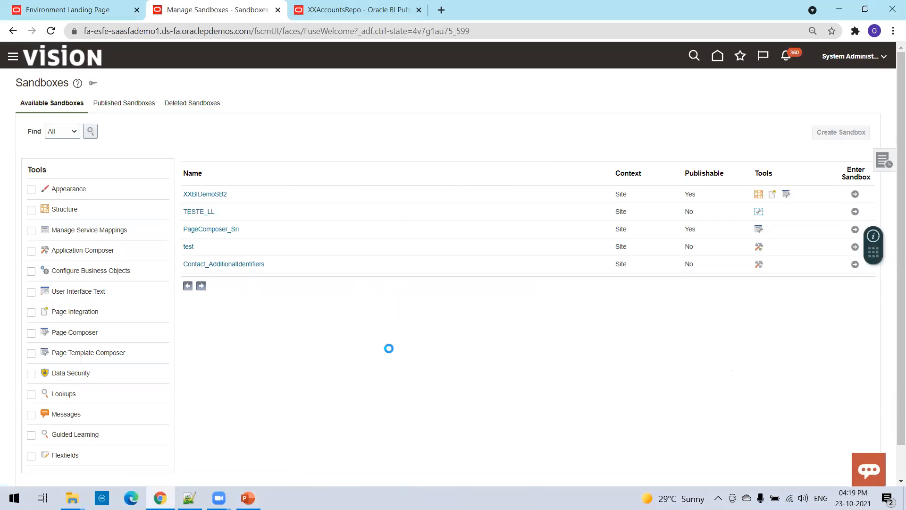
Name the sandbox XXBIReportDB, enable Structure and Page Composer, then create and enter it.
left_click(840, 133)
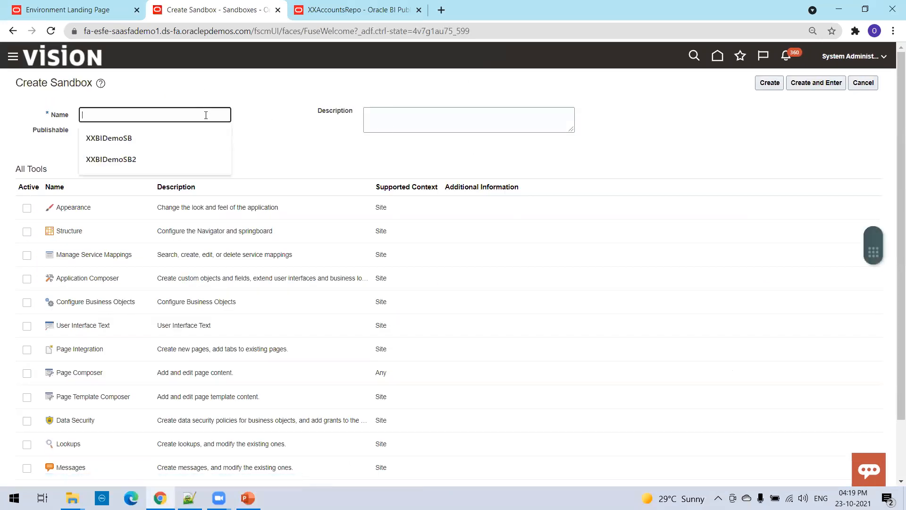
type("XXBIReportDB")
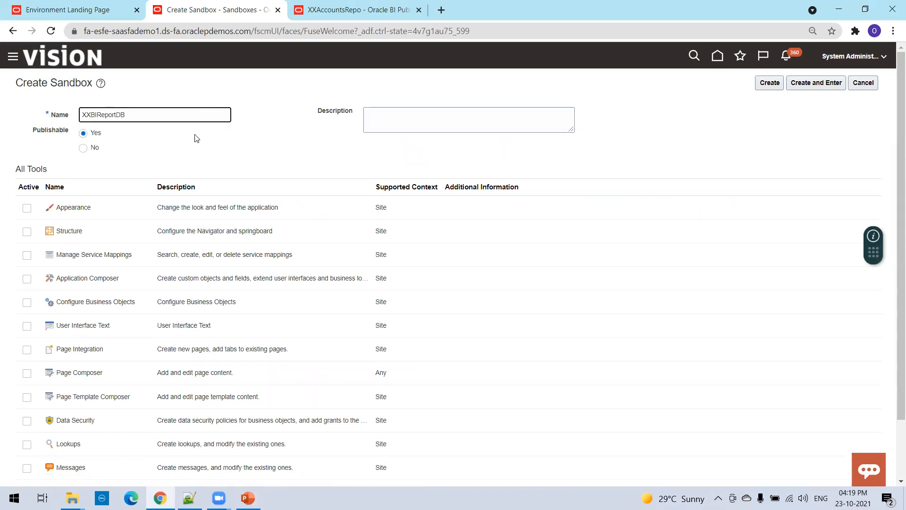
left_click(26, 231)
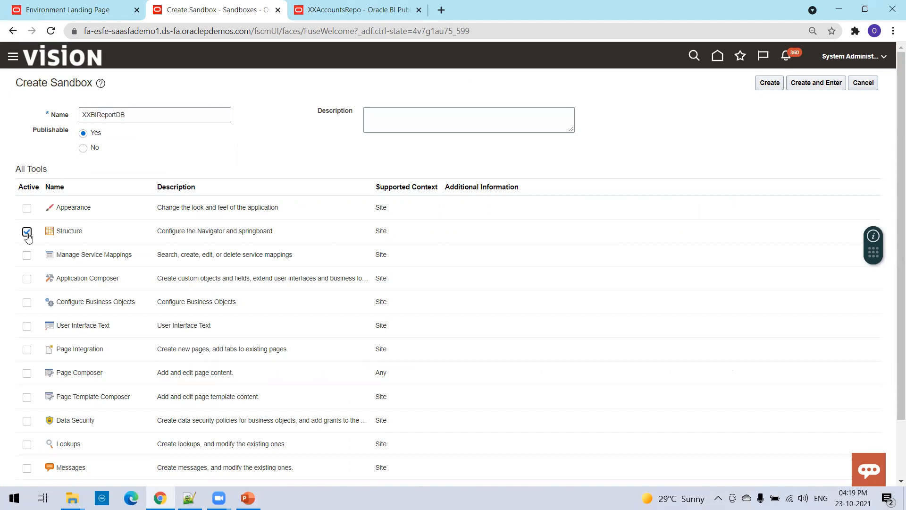
left_click(27, 373)
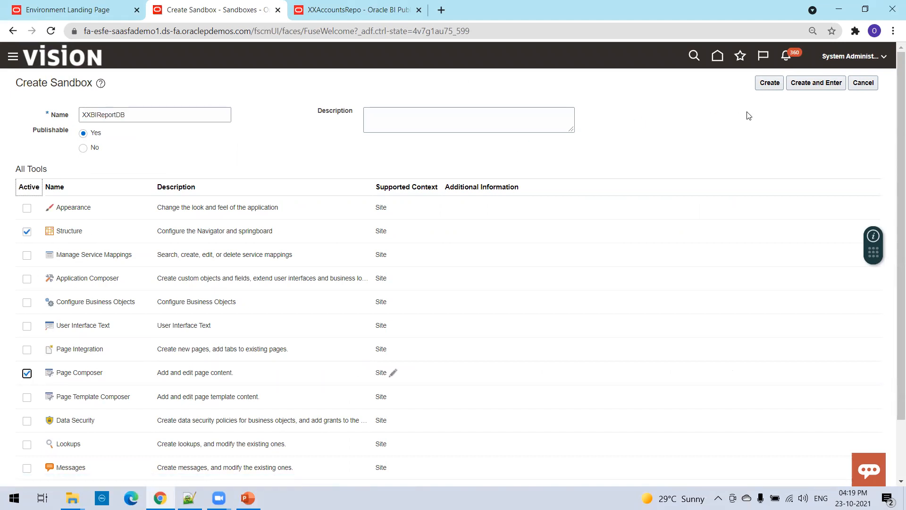
left_click(816, 82)
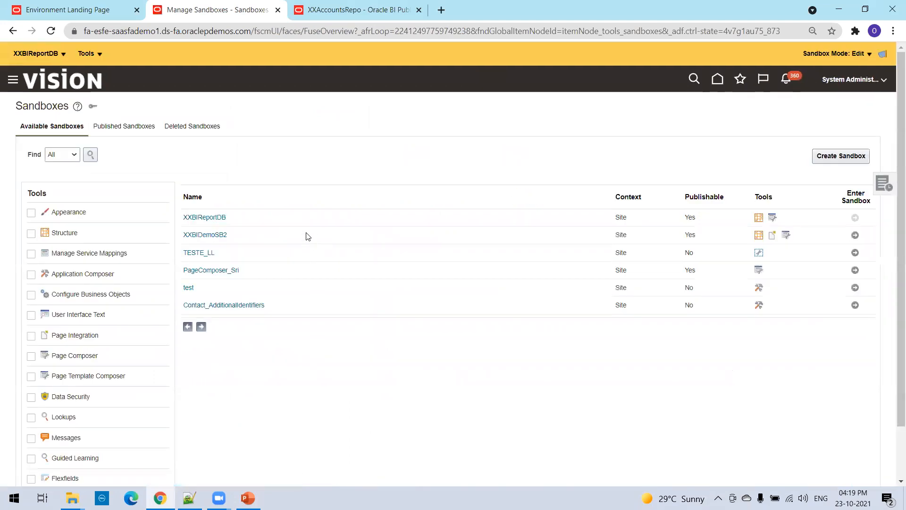
Choose Structure from the sandbox Tools menu to reach Navigation Configuration.
left_click(86, 53)
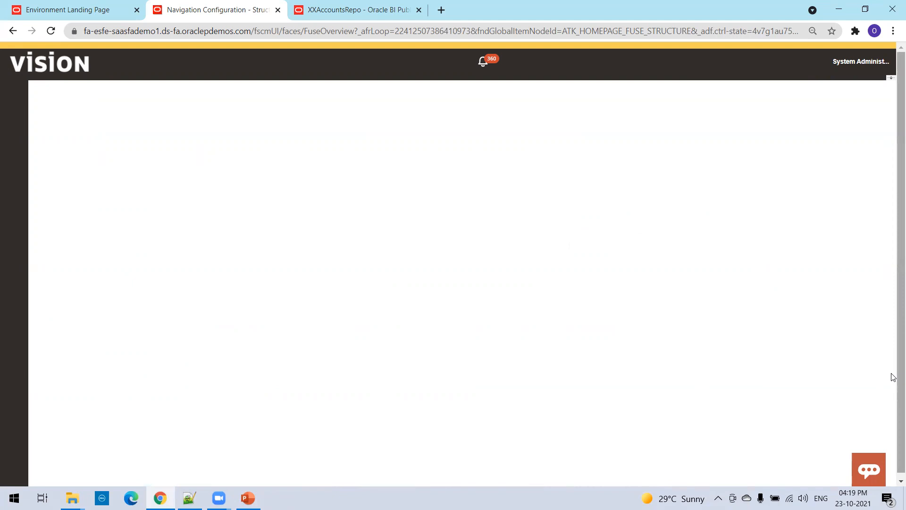
mouse_move(442, 69)
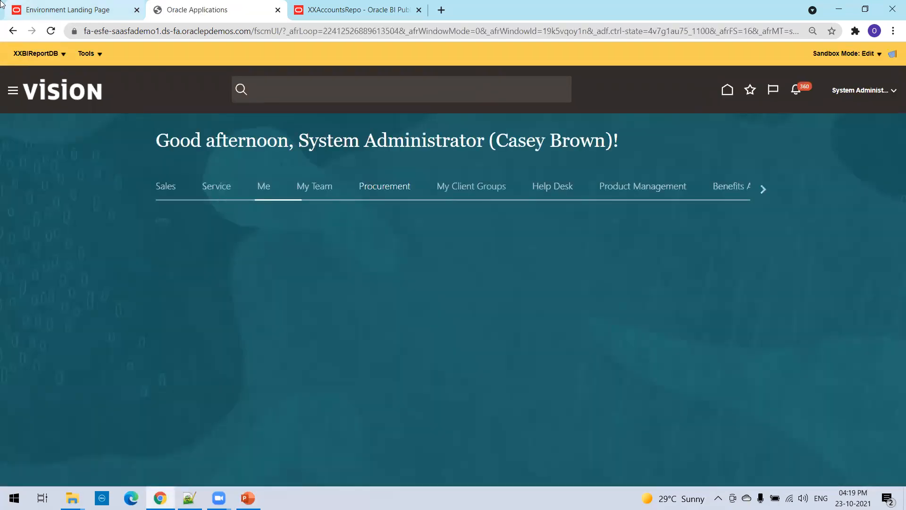
left_click(384, 186)
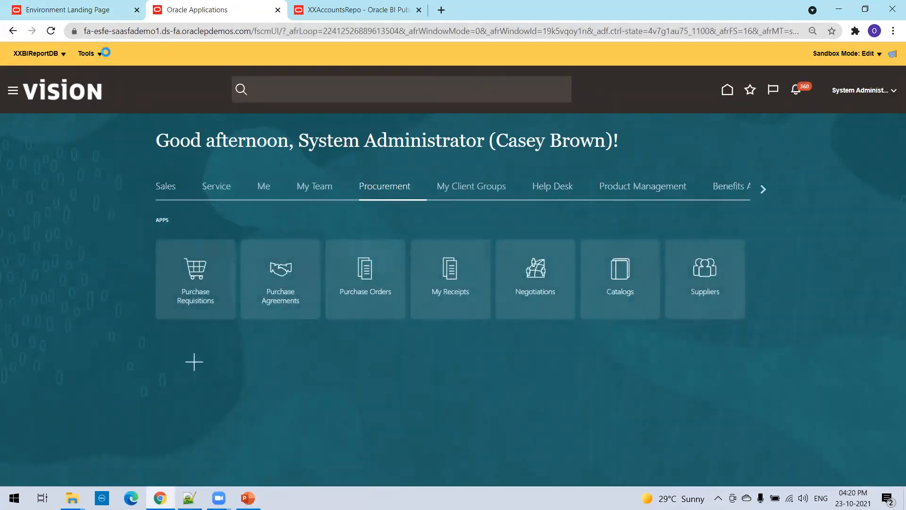
left_click(86, 53)
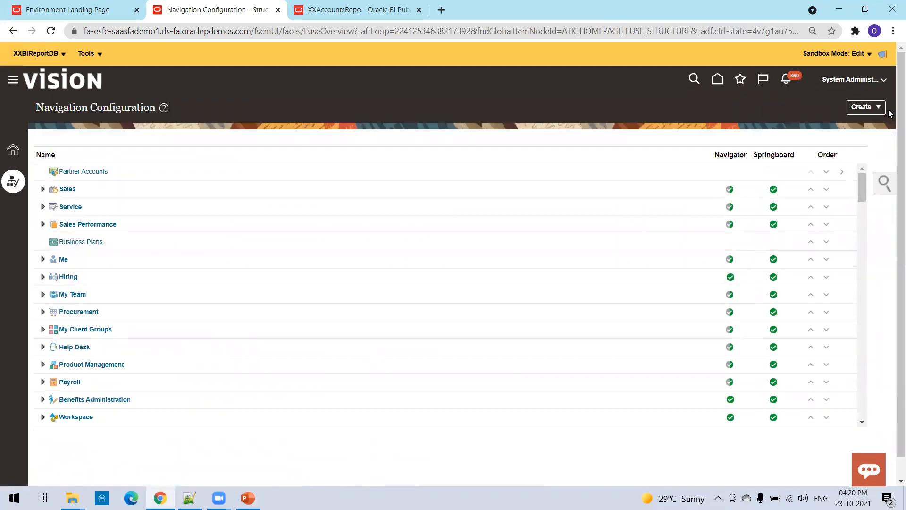
Start a new navigator group and name it OraTrainings-Report Links.
left_click(861, 106)
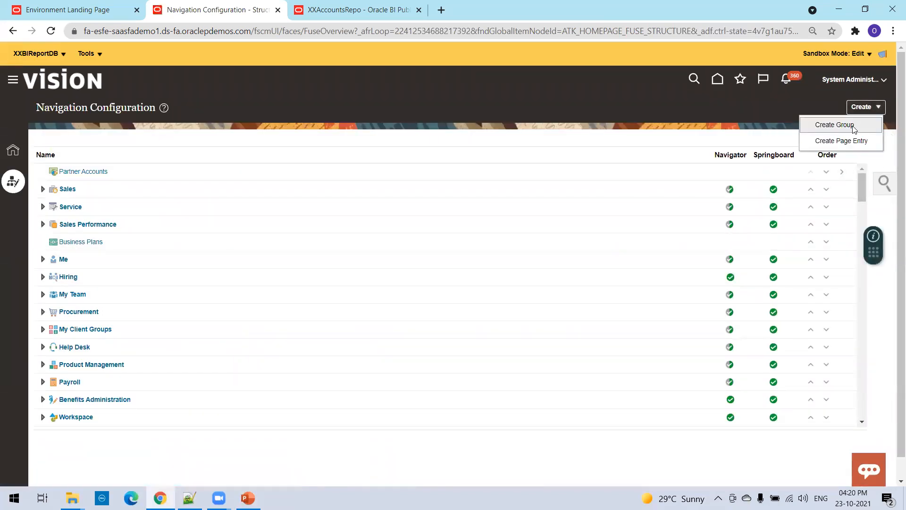
left_click(834, 124)
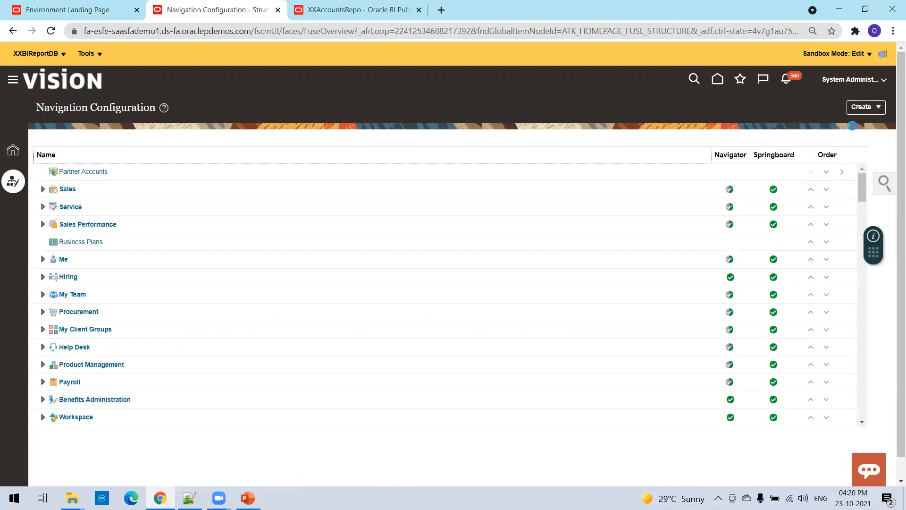
left_click(866, 107)
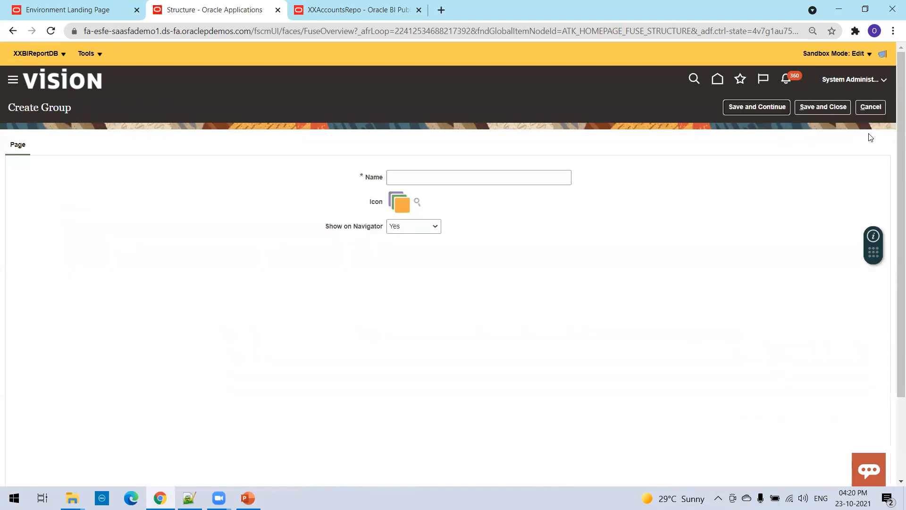
left_click(478, 177)
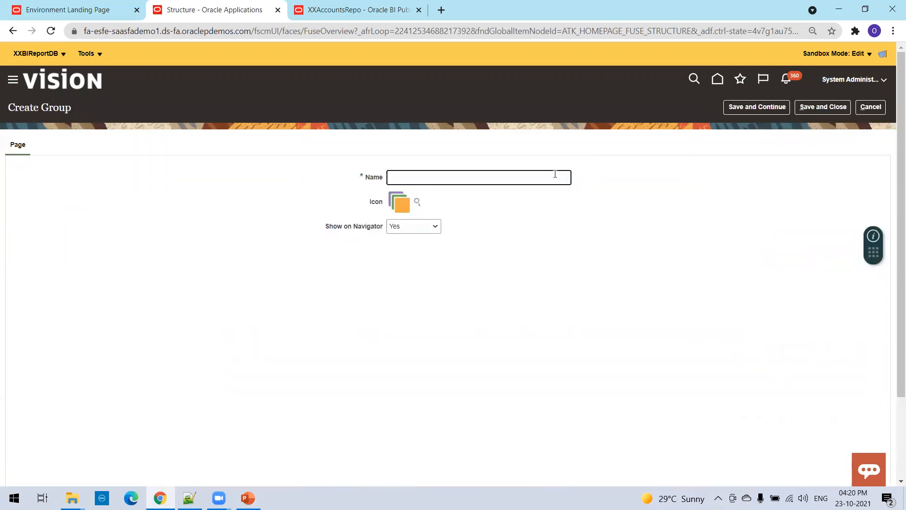
type("OraTrain")
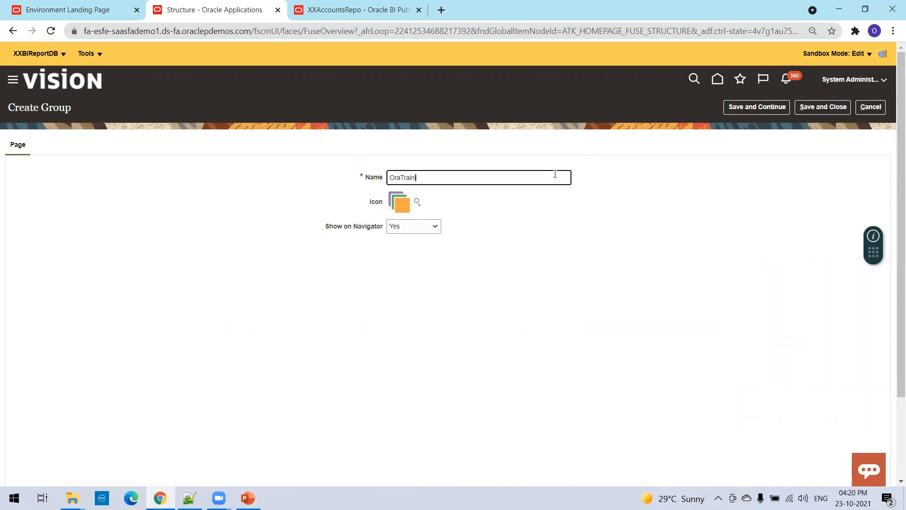
key("Backspace")
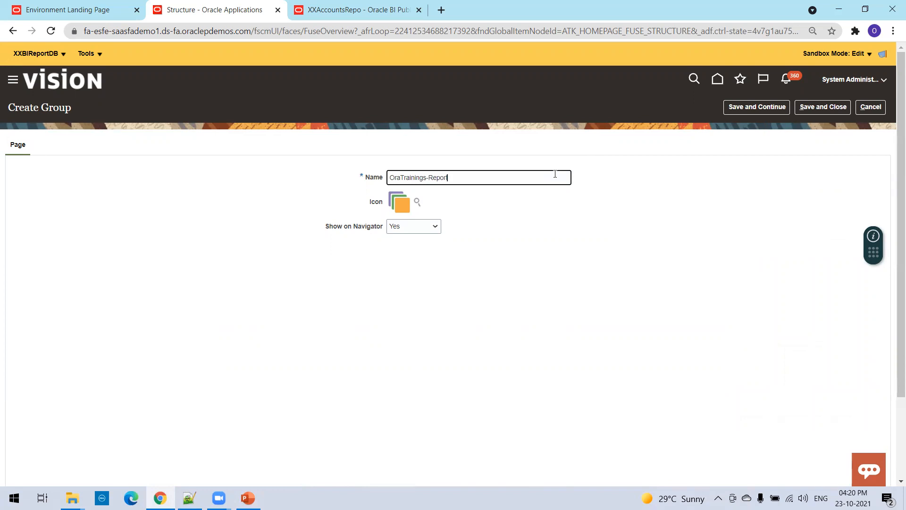
type("Links")
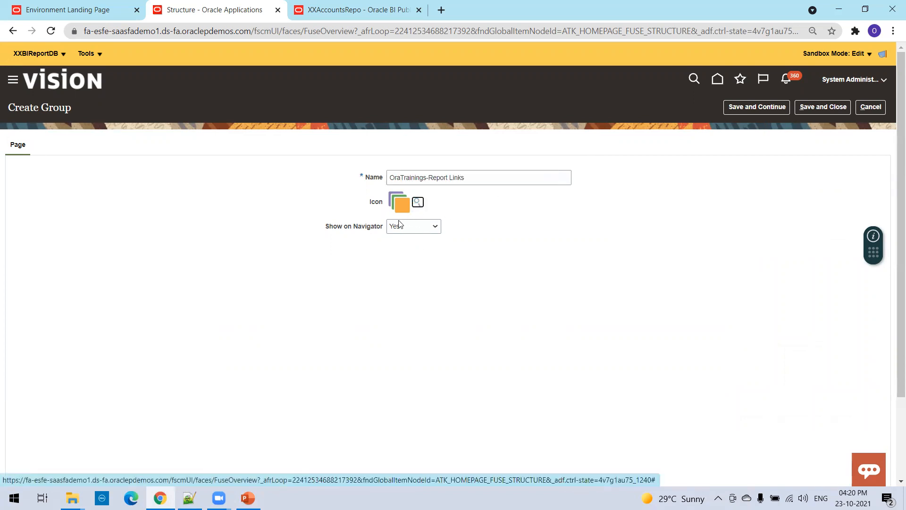
Assign the airplane icon to the group, then save and close.
left_click(418, 202)
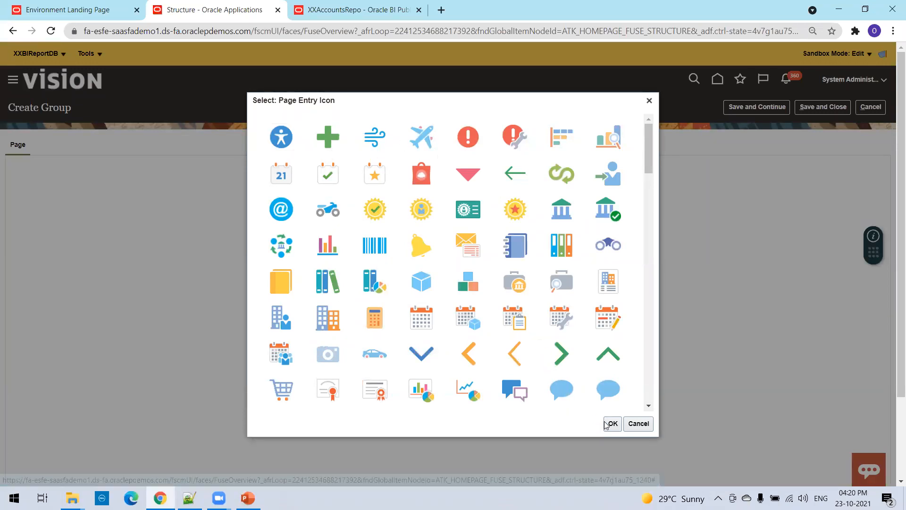
left_click(612, 423)
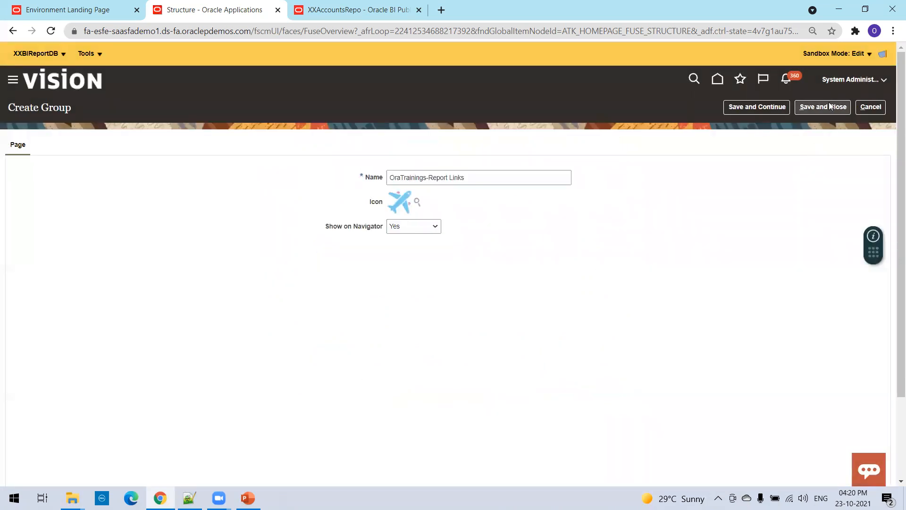
left_click(822, 107)
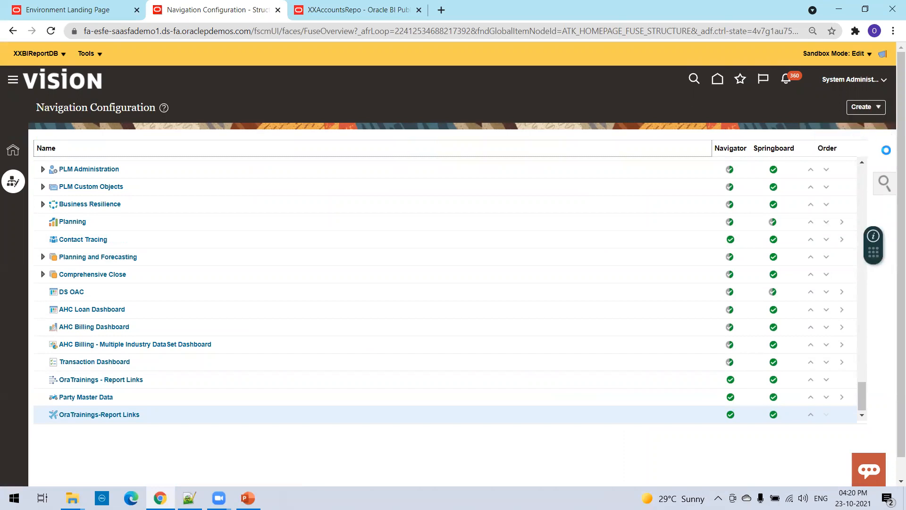
View the XXAccountsRepo report link in BI Publisher and select its full URL.
left_click(863, 107)
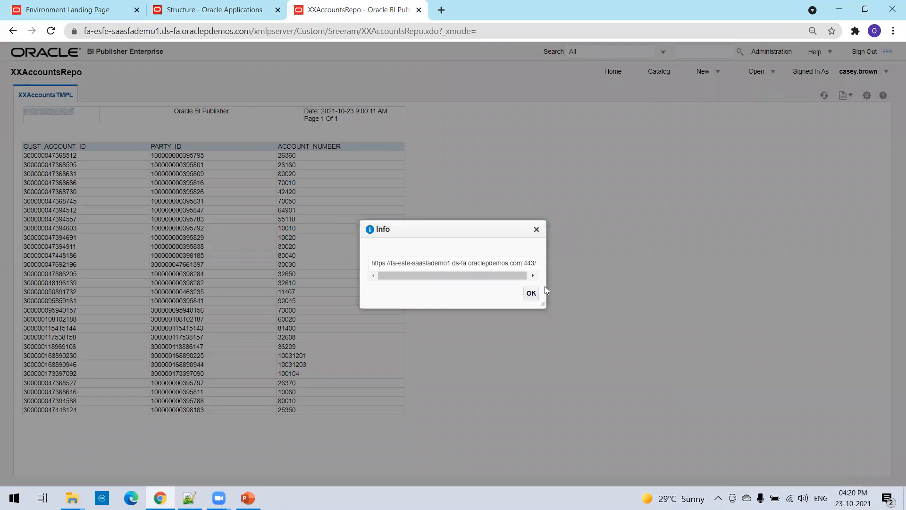
left_click(530, 293)
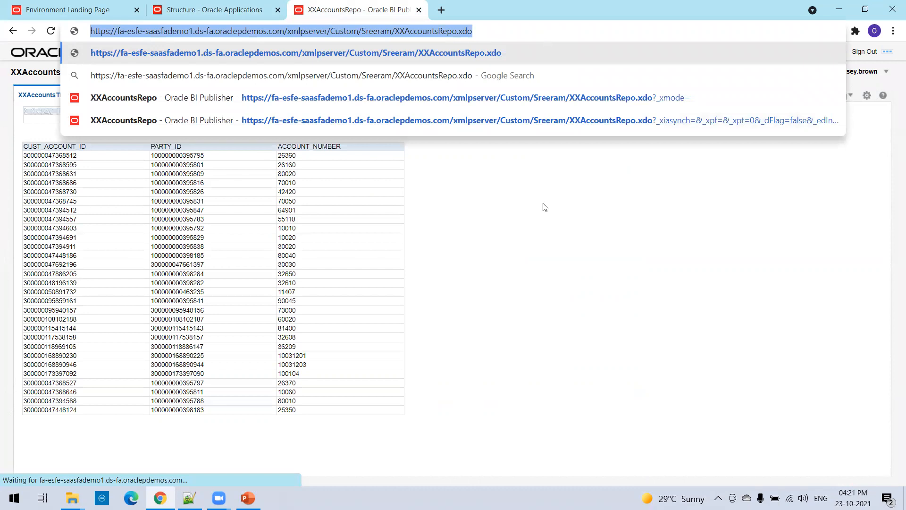
left_click(214, 10)
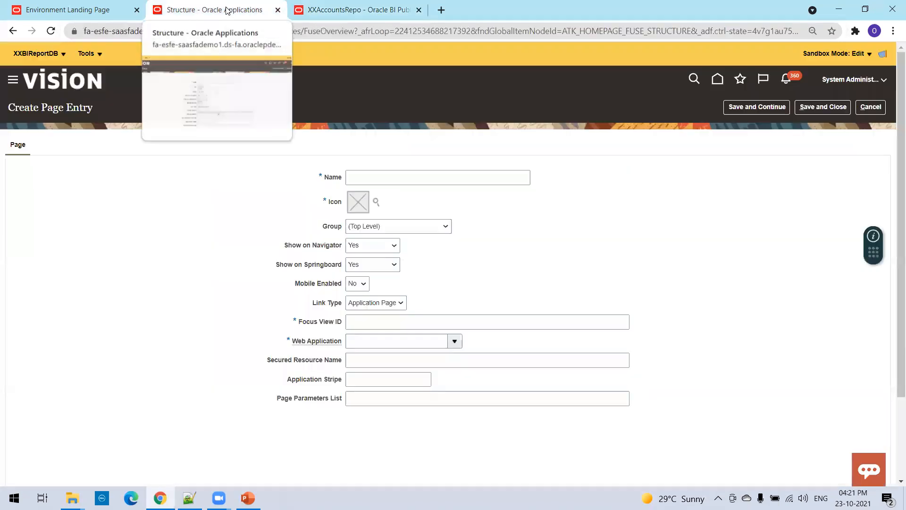
Name the page entry Account Report, pick an icon, and place it in OraTrainings-Report Links.
left_click(438, 177)
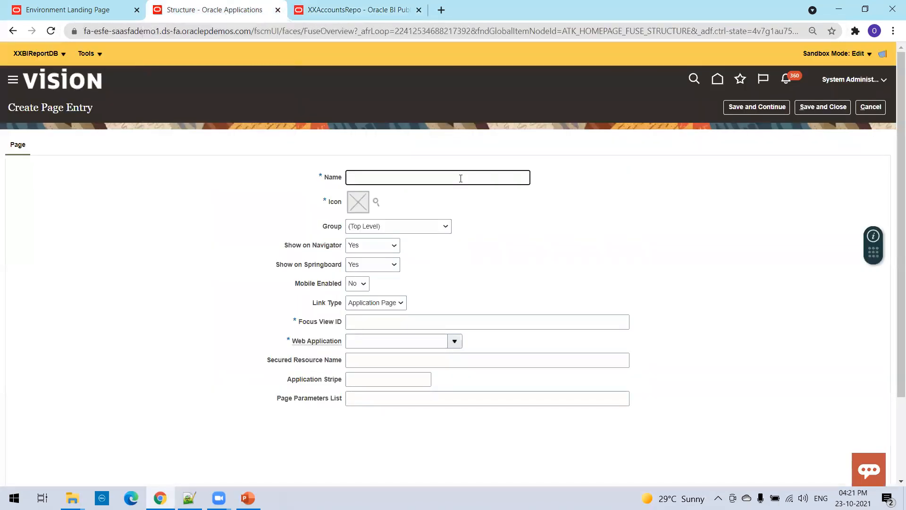
type("Account Report")
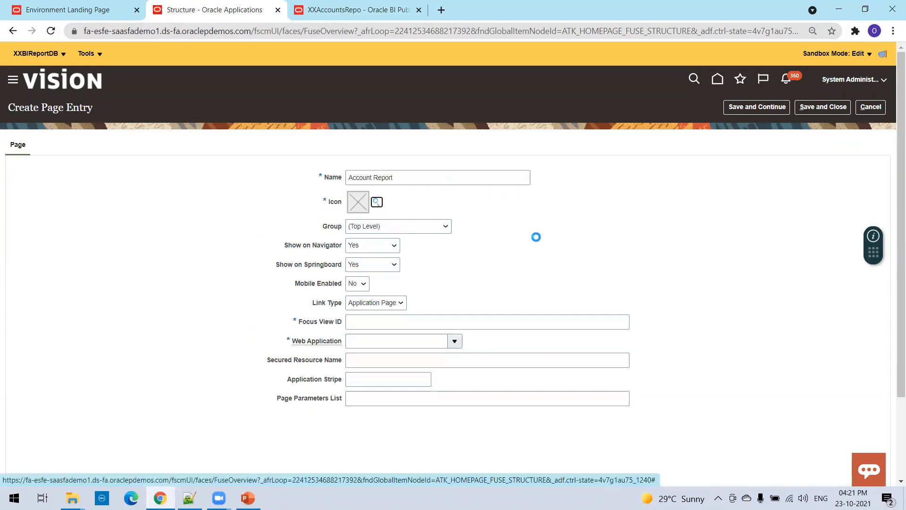
left_click(377, 201)
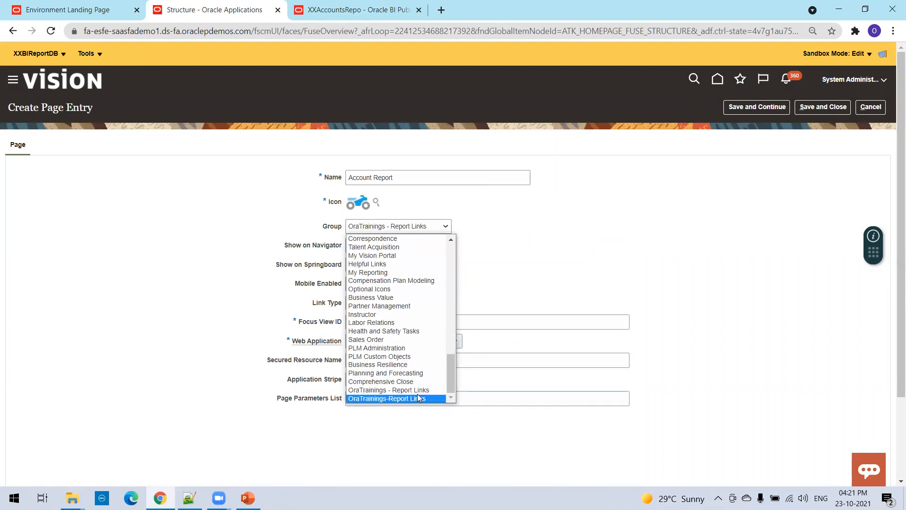
mouse_move(394, 398)
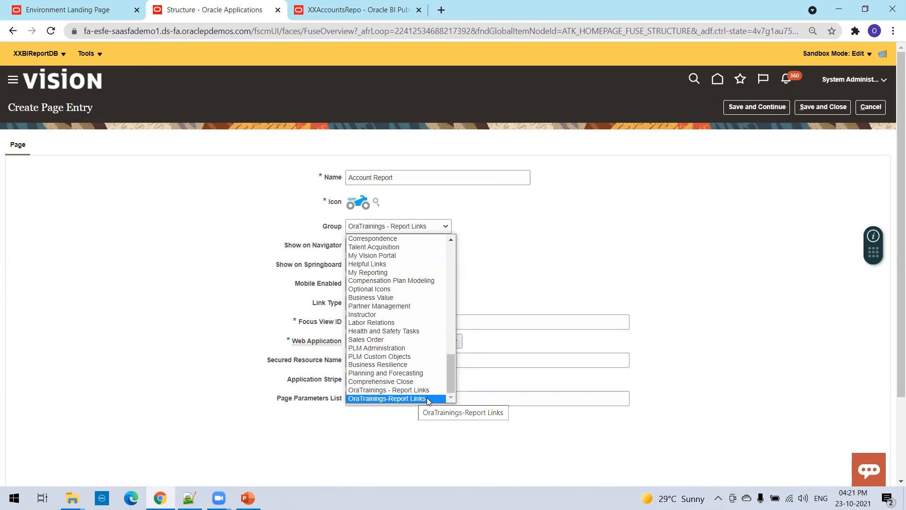
left_click(387, 398)
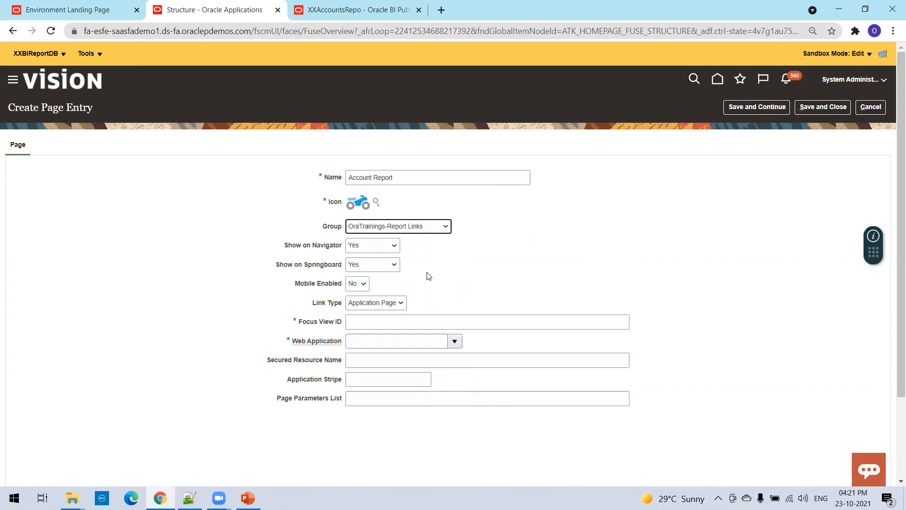
Make the entry a Static URL pointing to the XXAccountsRepo report address, then save and close.
left_click(487, 322)
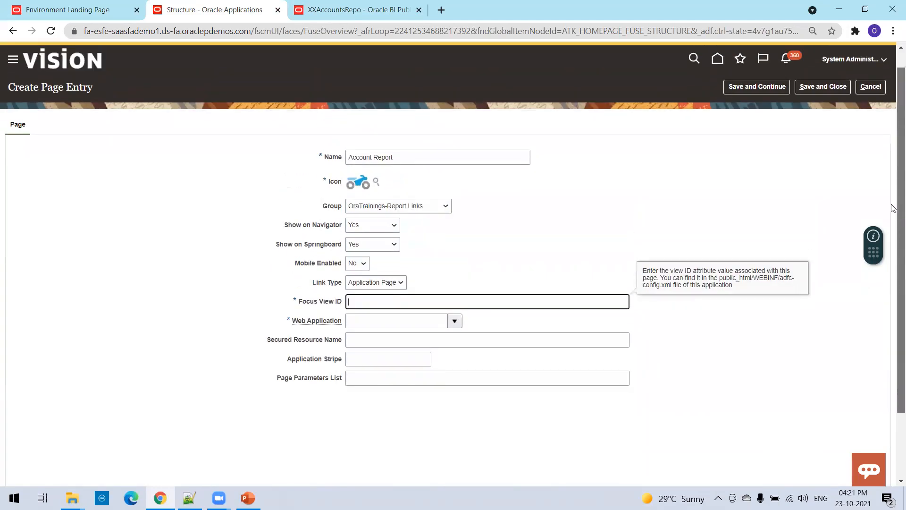
left_click(376, 283)
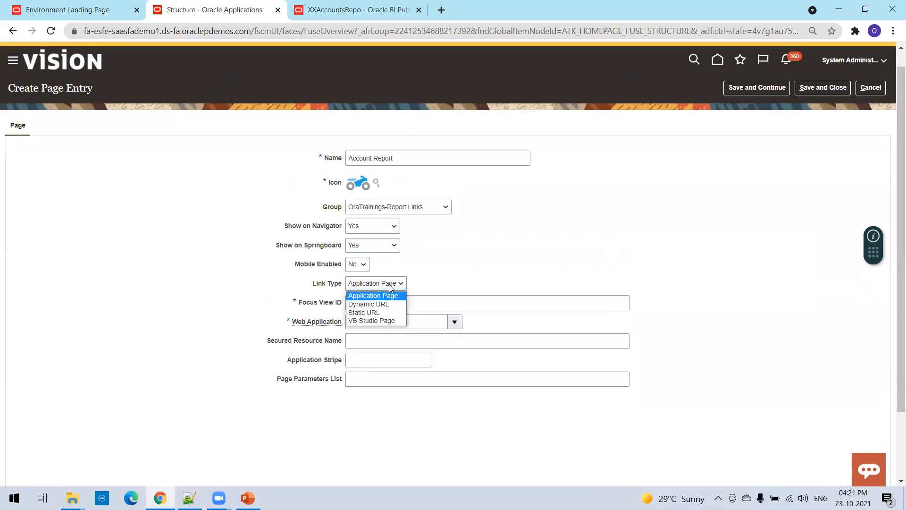
left_click(364, 312)
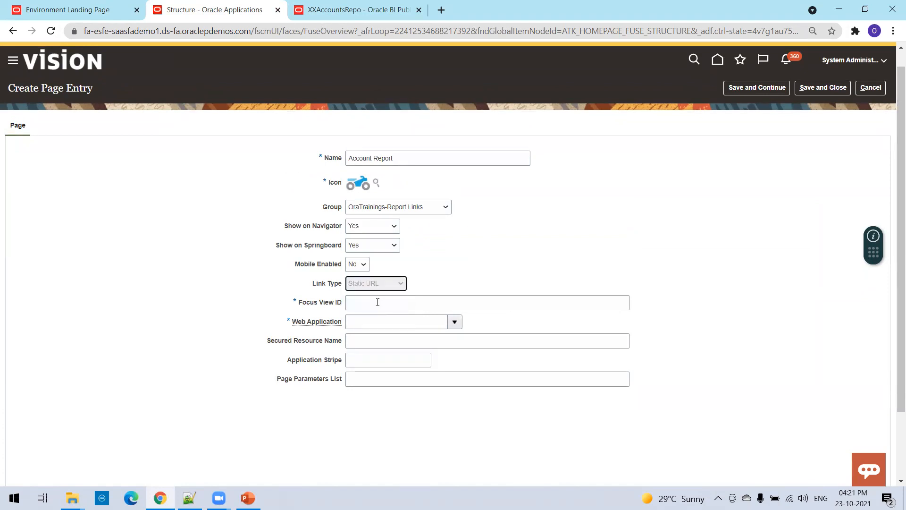
left_click(376, 283)
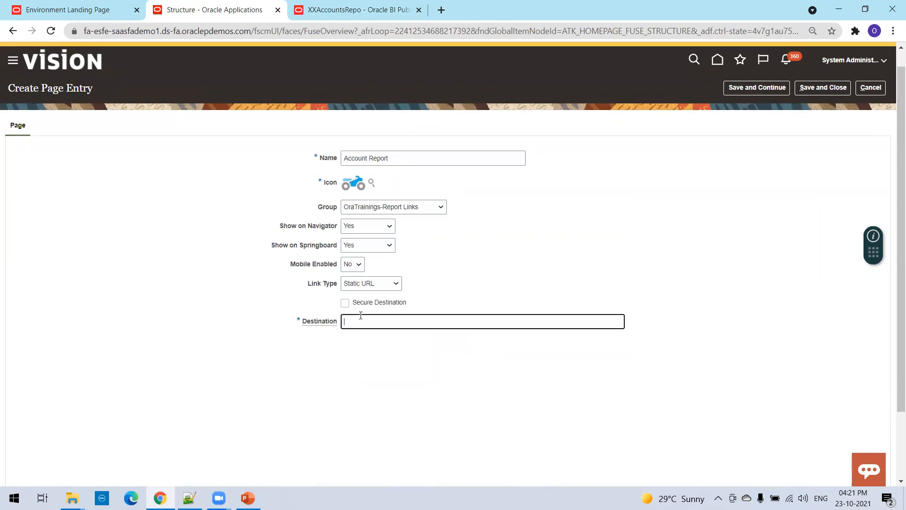
type("fa-esfe-saasfademo1.ds-fa.oraclepdemos.com/xmlpserver/Custom/Sreeram/XXAccountsRepo.xdo")
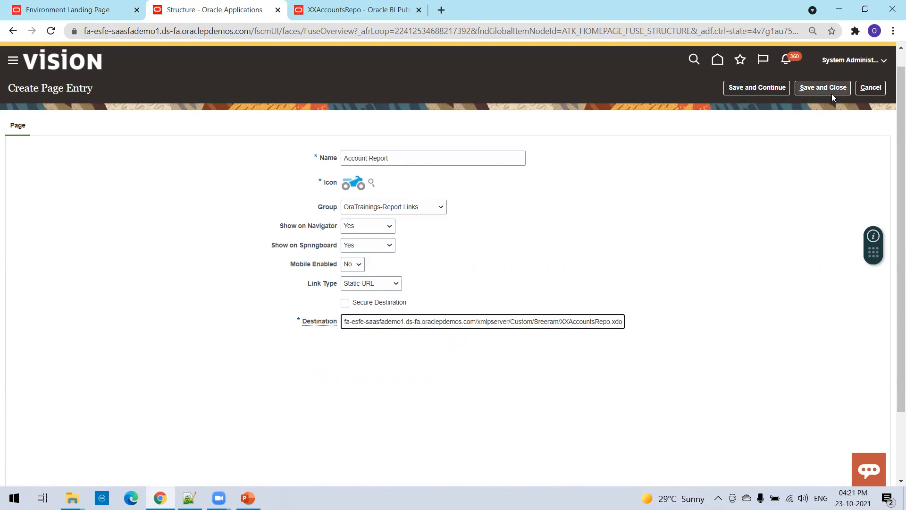
left_click(822, 87)
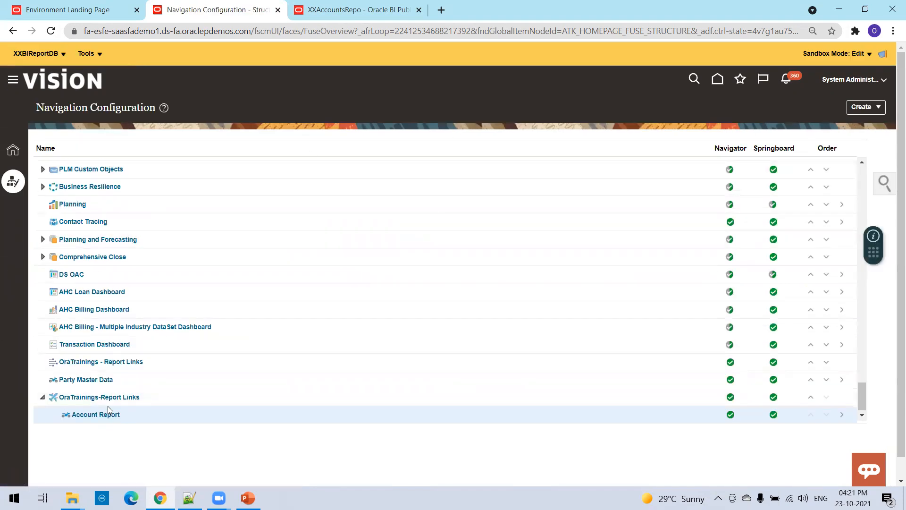
mouse_move(833, 162)
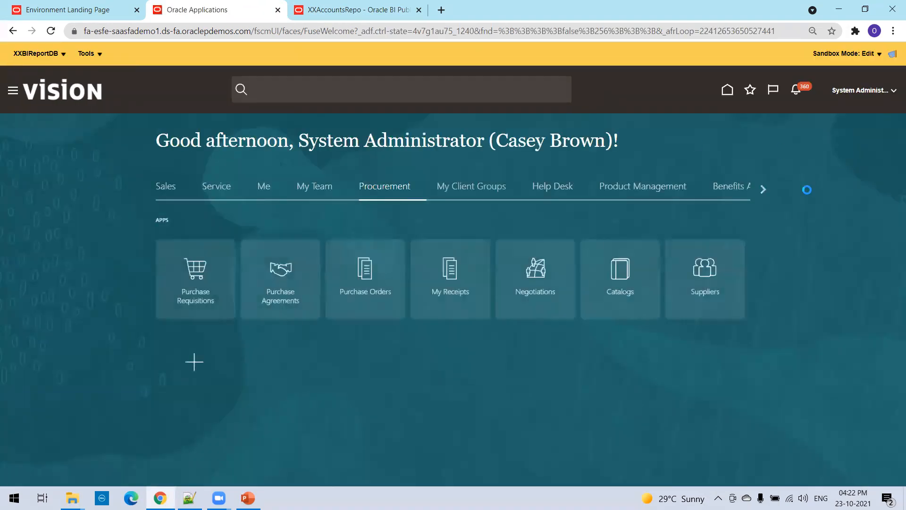
Launch Account Report from the OraTrainings-Report Links group and return to Fusion.
left_click(762, 189)
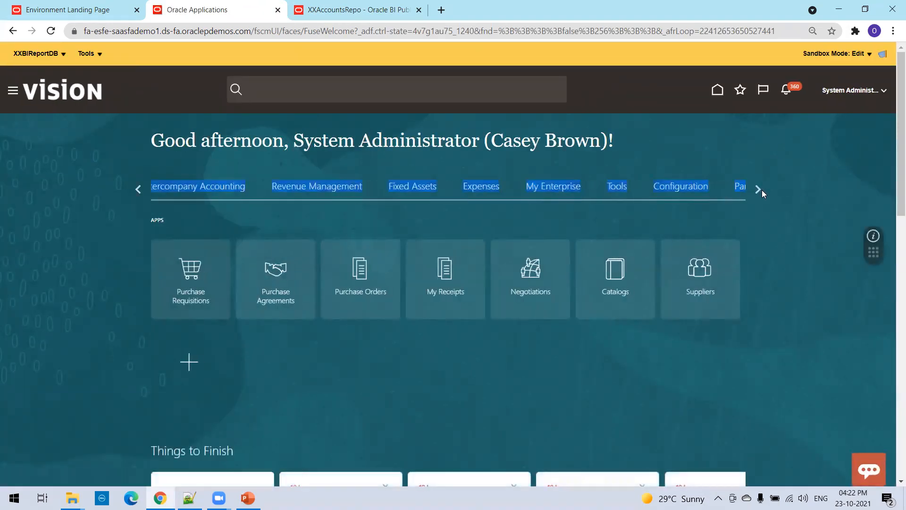
left_click(759, 189)
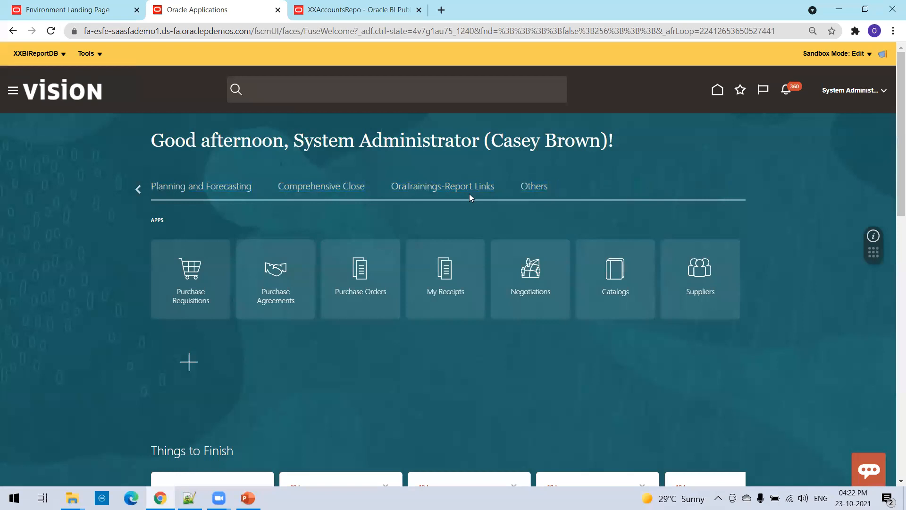
left_click(442, 186)
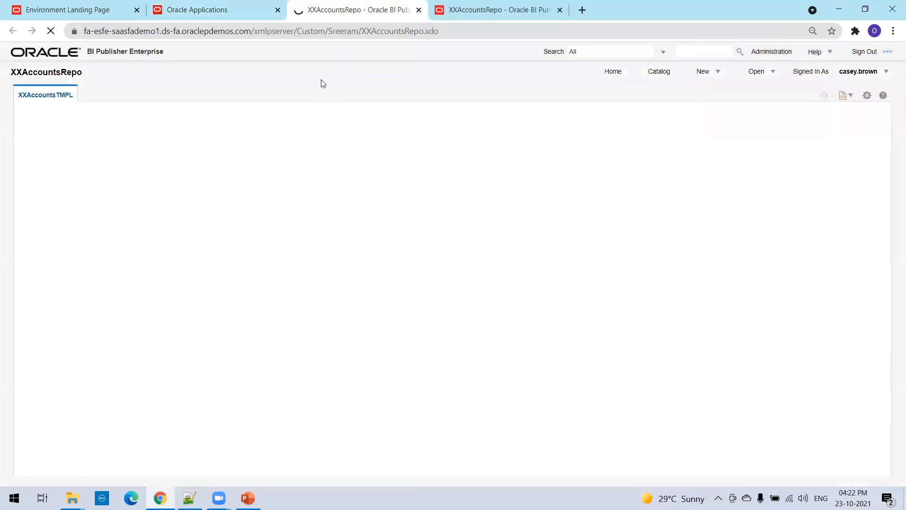
left_click(196, 10)
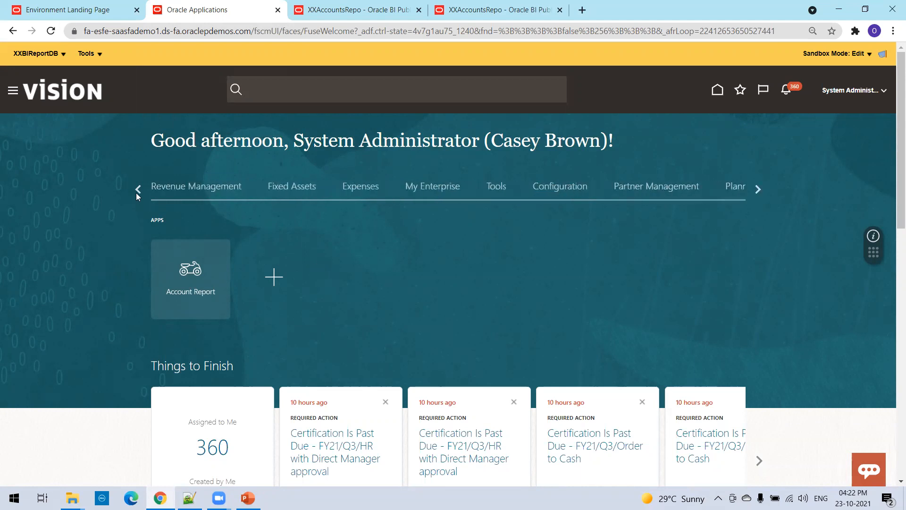
Go to Procurement > Purchase Orders and start Edit Pages.
left_click(757, 189)
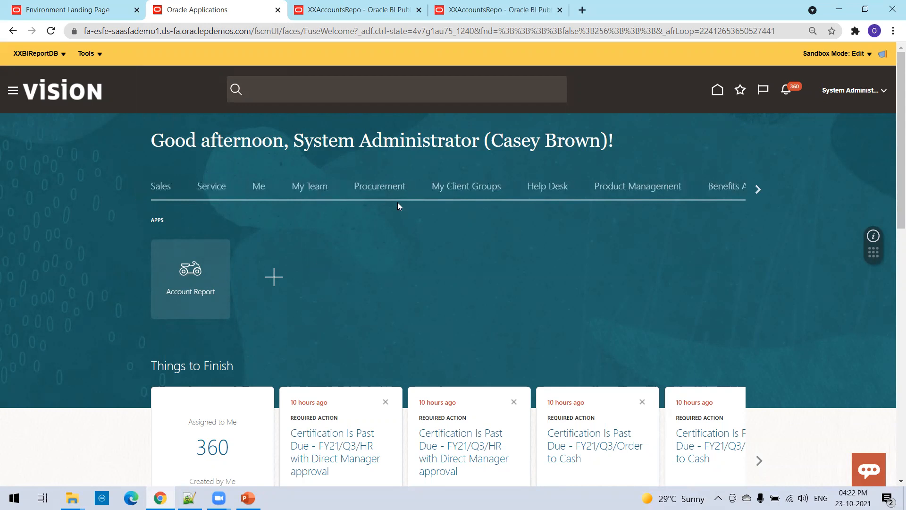
left_click(379, 186)
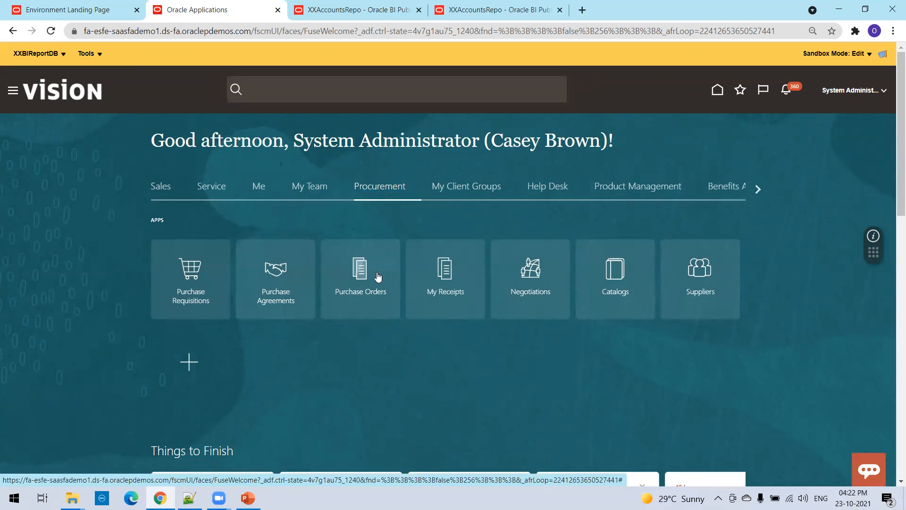
left_click(361, 270)
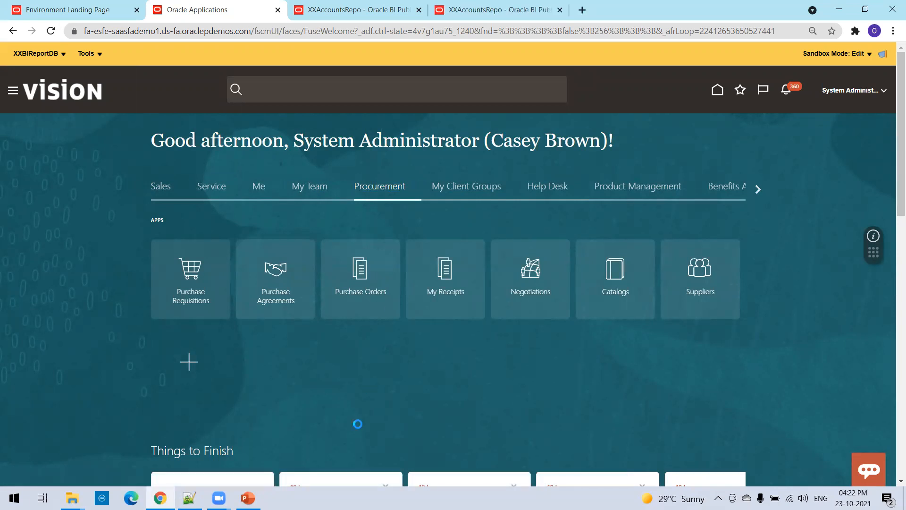
left_click(360, 278)
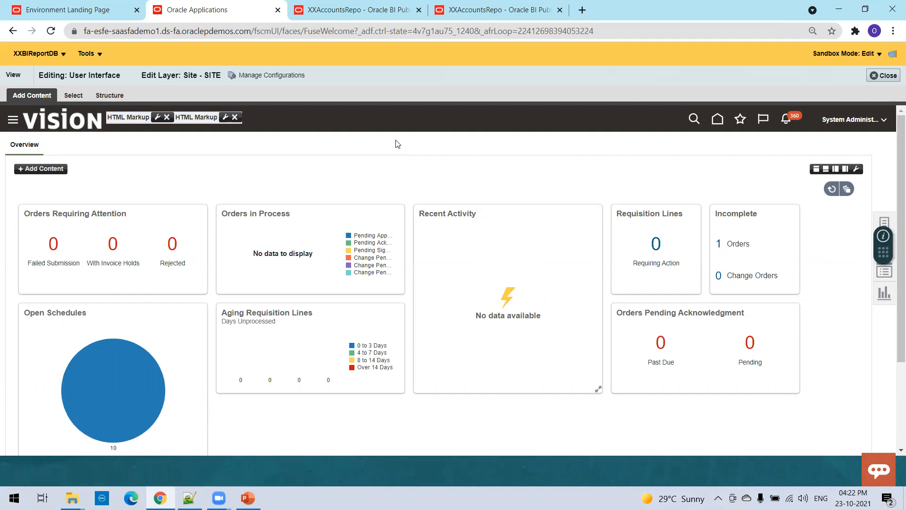
mouse_move(250, 142)
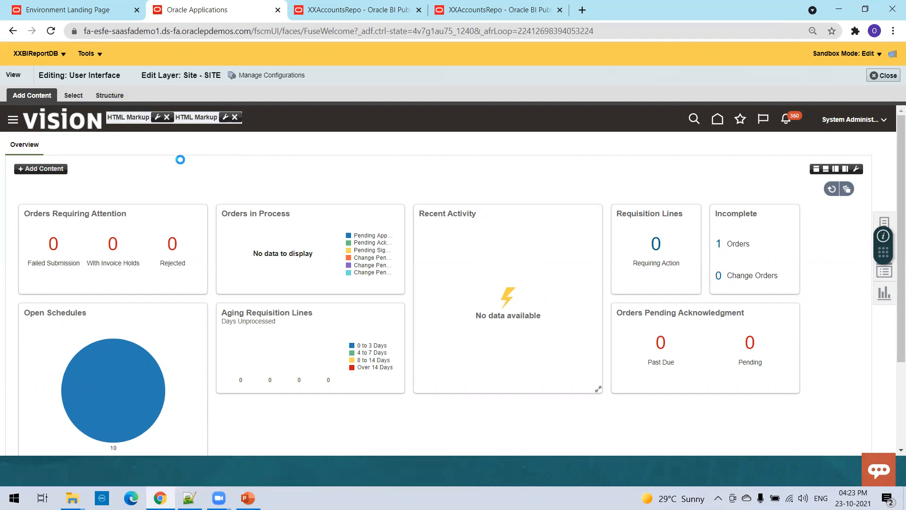
Inspect the Purchase Orders layout container in the Structure tree, then close editing.
left_click(109, 95)
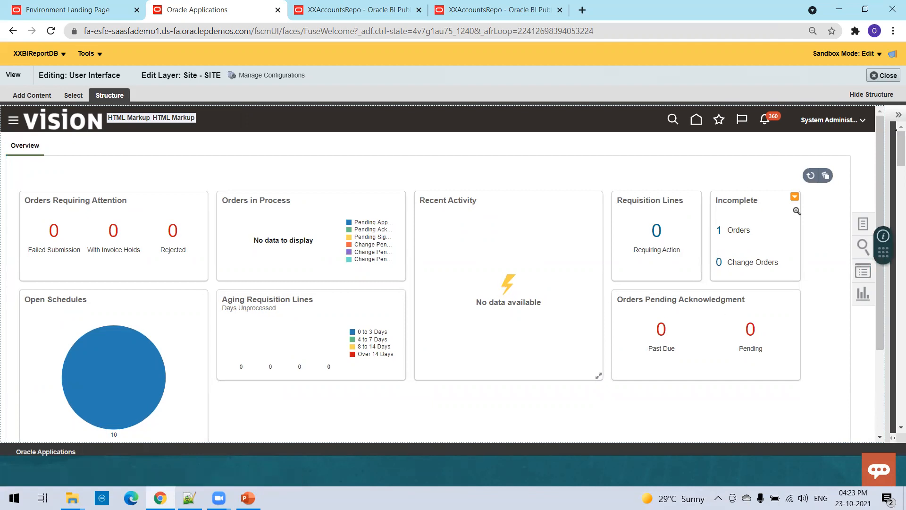
mouse_move(283, 225)
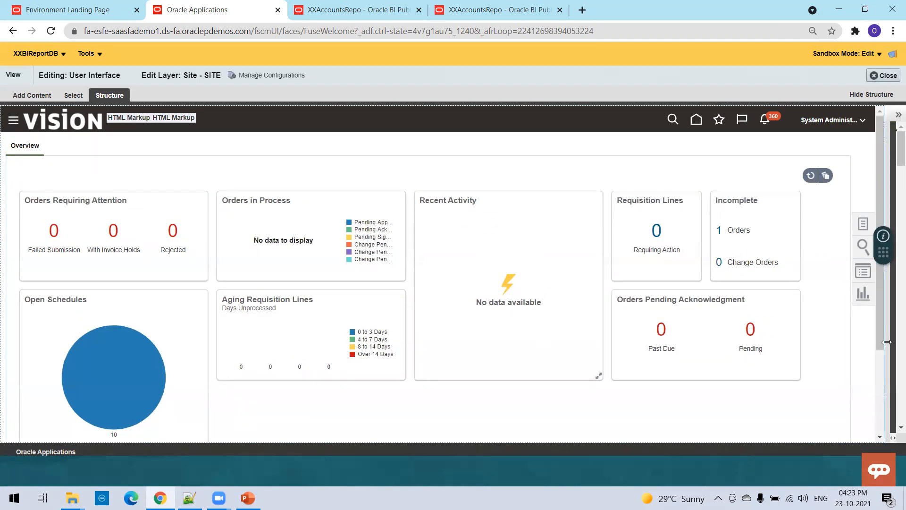
scroll("down", 3)
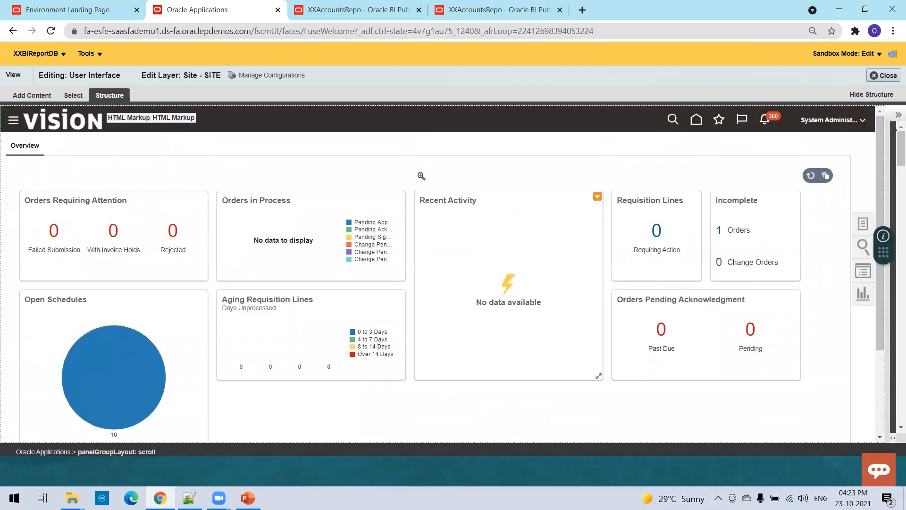
left_click(152, 118)
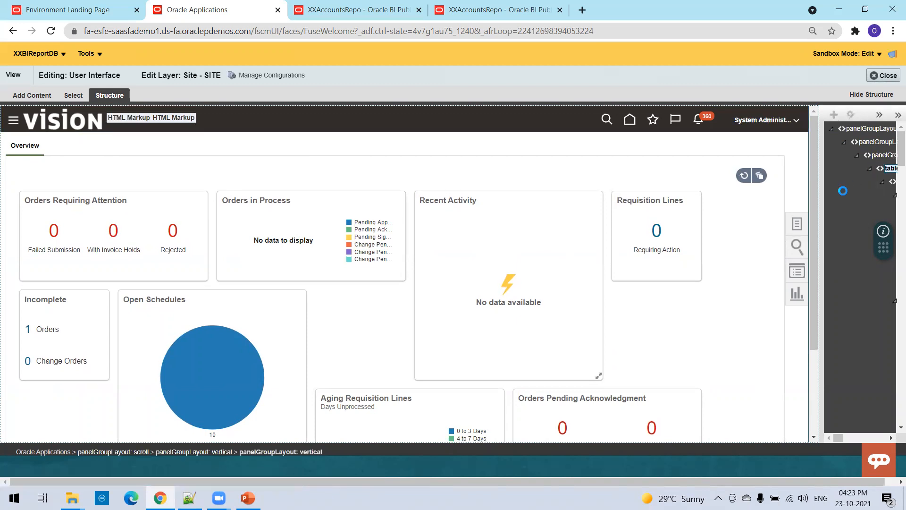
left_click(892, 167)
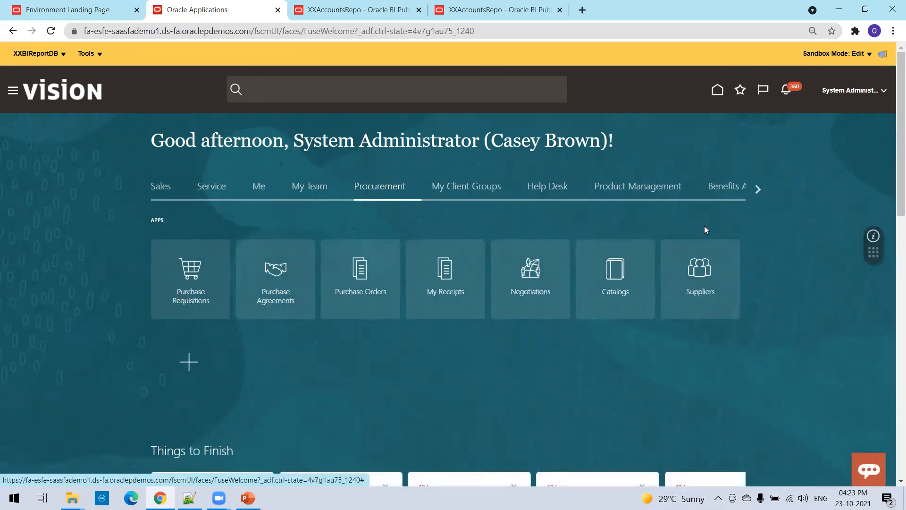
Scroll the home groups to Receivables and launch the Billing app.
left_click(757, 189)
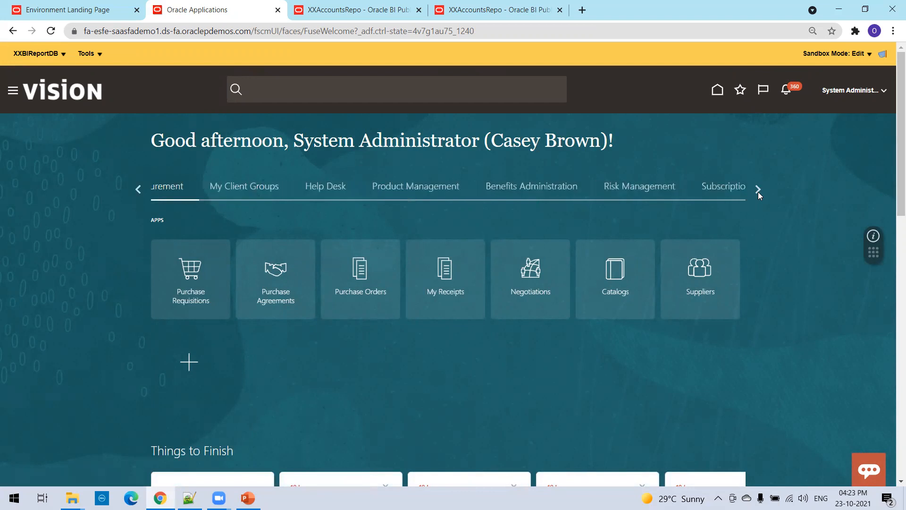
left_click(758, 189)
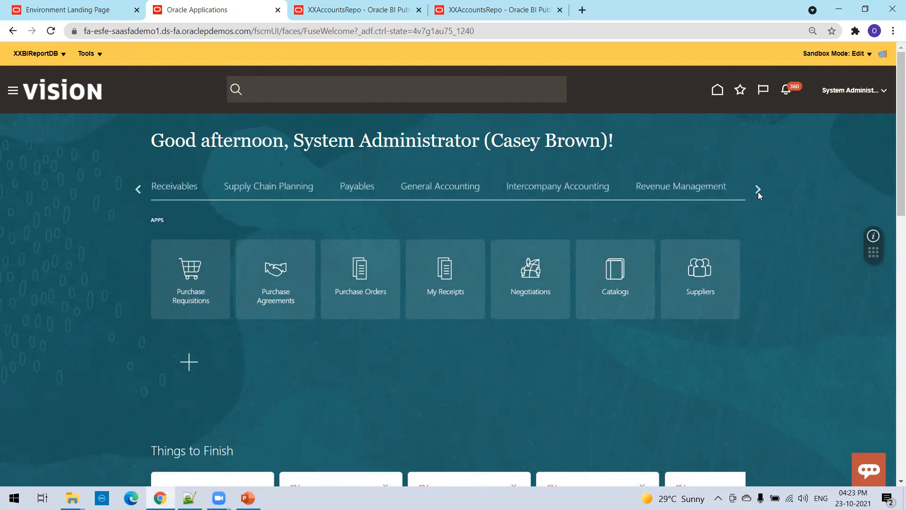
left_click(757, 189)
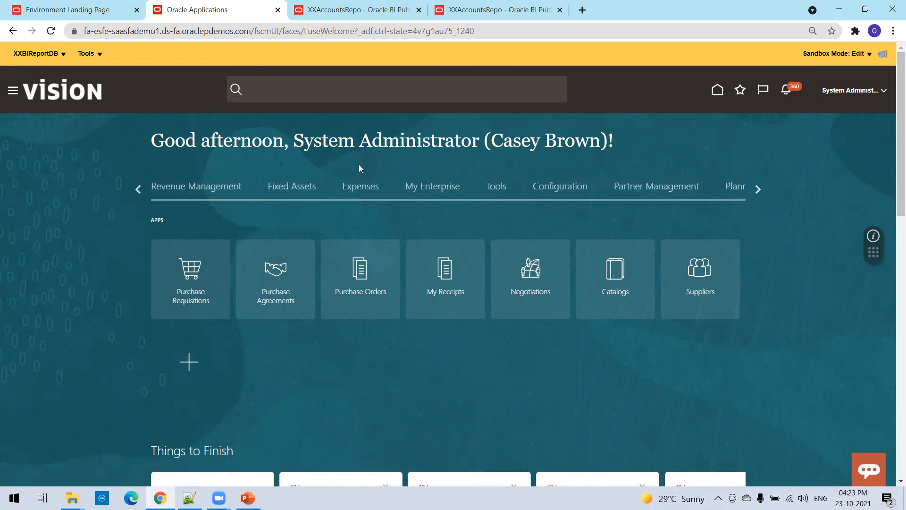
mouse_move(731, 242)
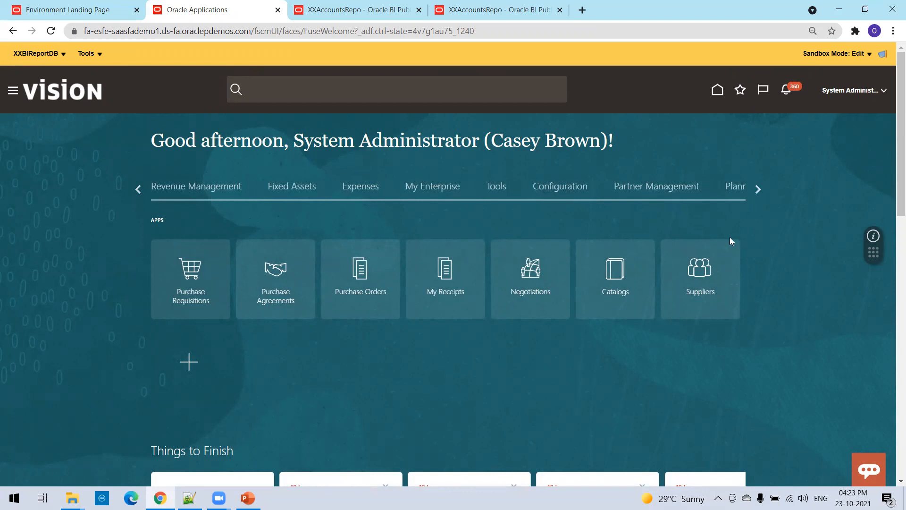
left_click(757, 189)
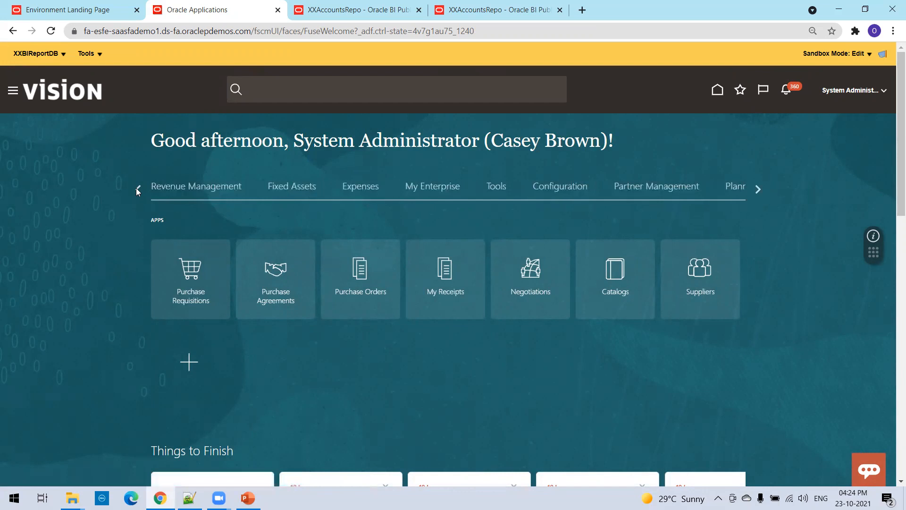
left_click(757, 189)
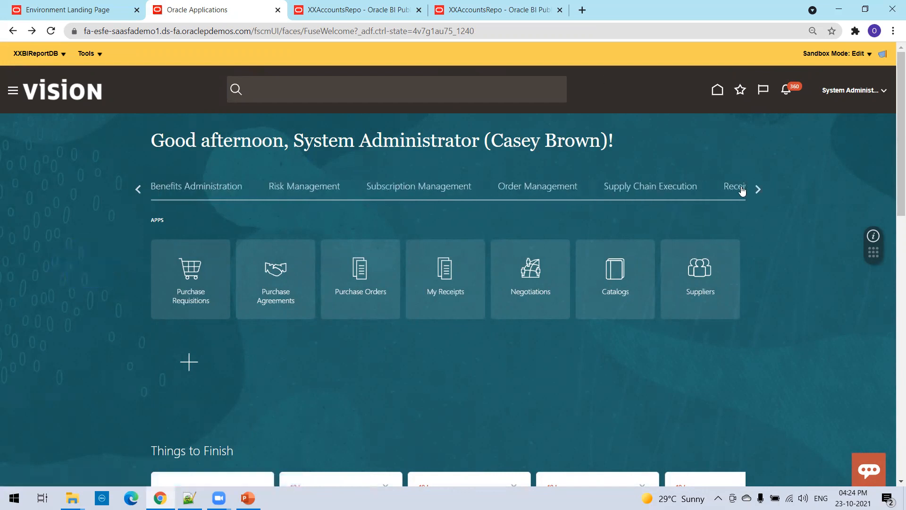
left_click(734, 186)
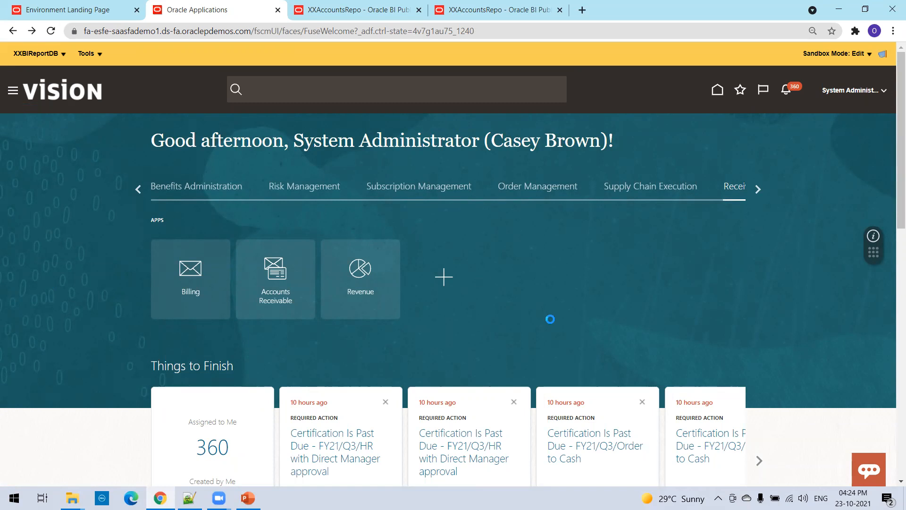
left_click(190, 278)
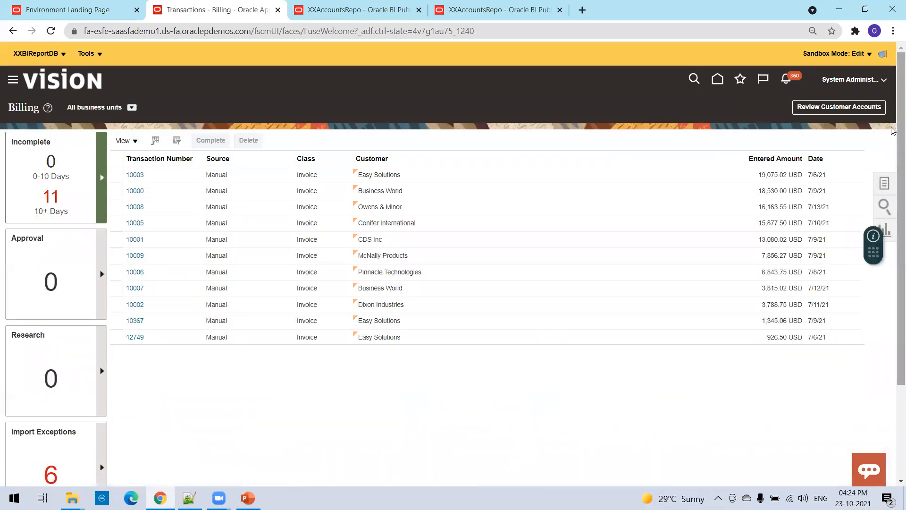
Enter Edit Pages on Billing, select the header toolbar in Structure, and confirm the shared component edit.
left_click(86, 53)
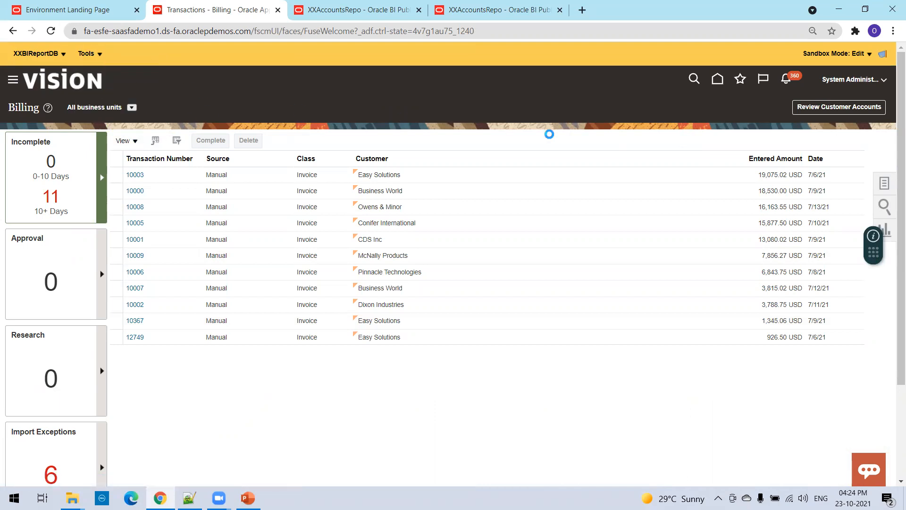
left_click(839, 107)
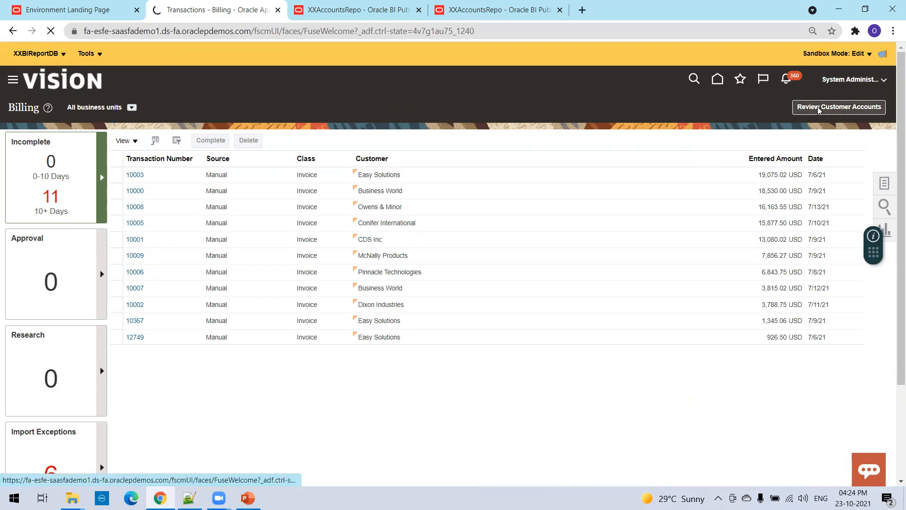
mouse_move(741, 119)
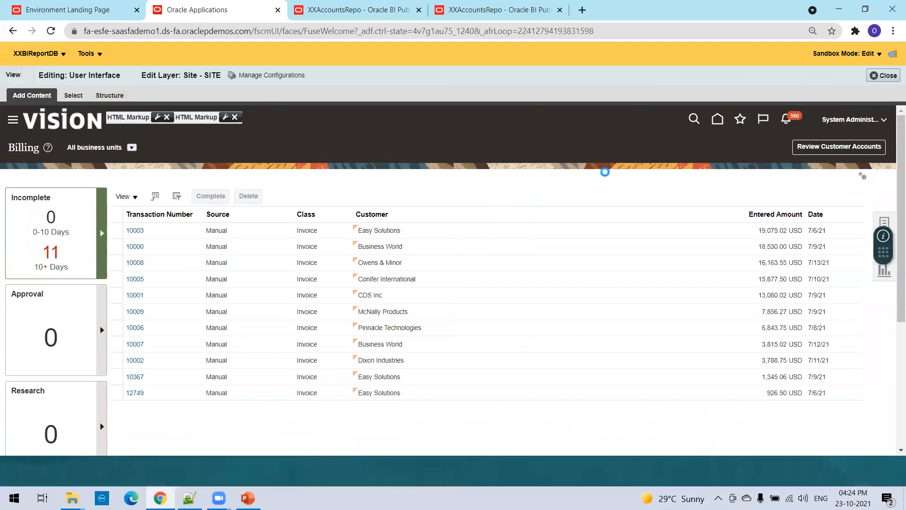
left_click(109, 95)
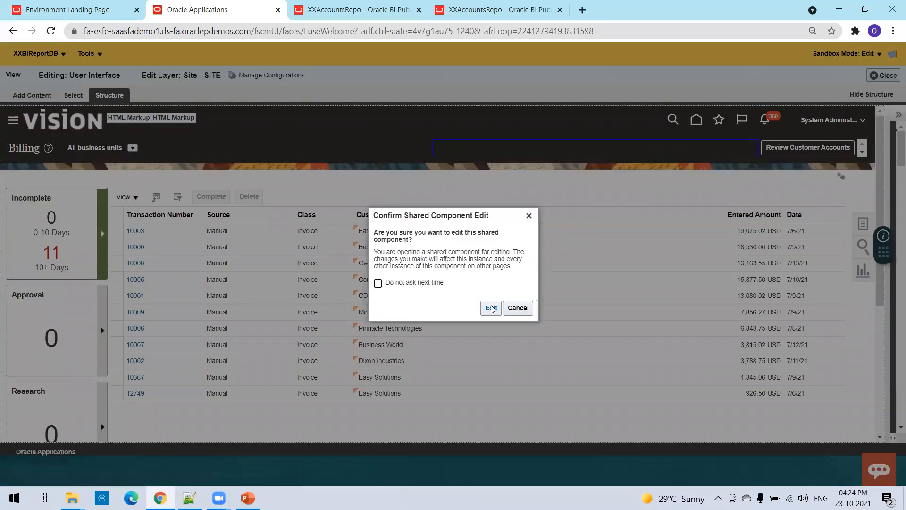
left_click(490, 308)
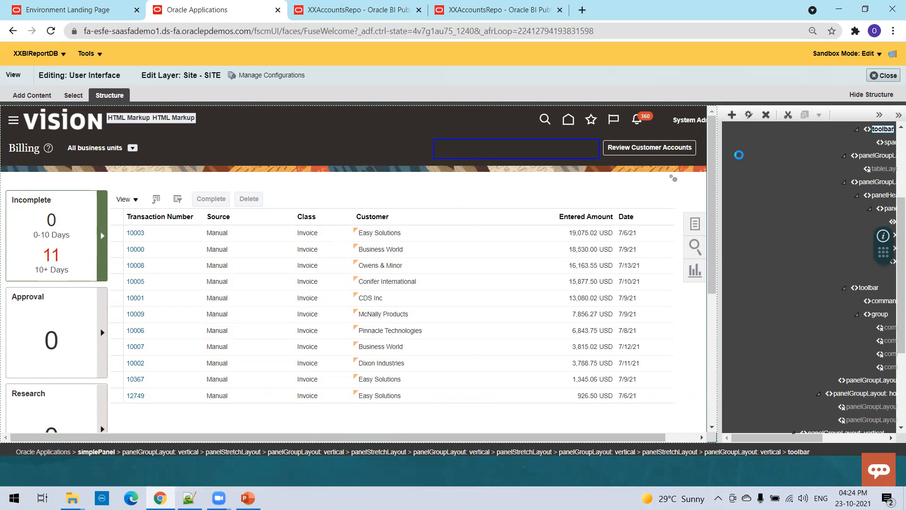
Add a Hyperlink component from the Components catalogue to the Billing header and select it in the structure tree.
left_click(31, 94)
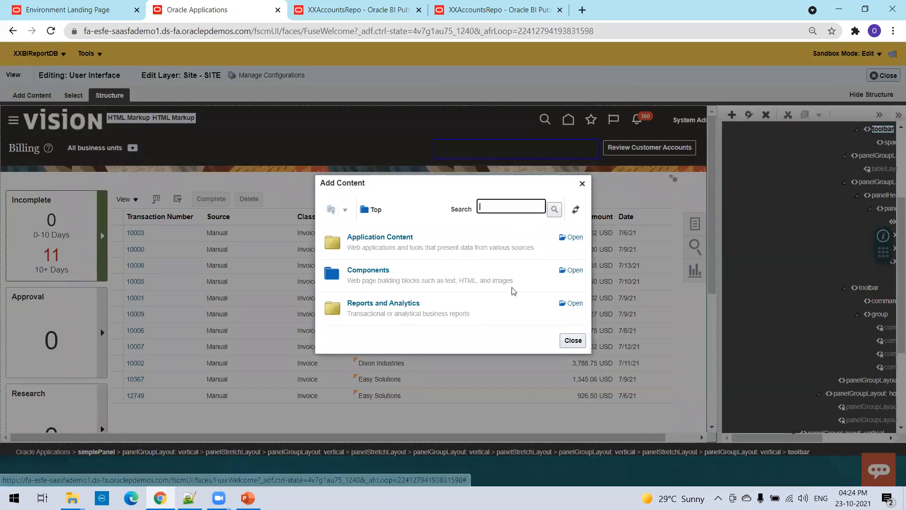
mouse_move(571, 271)
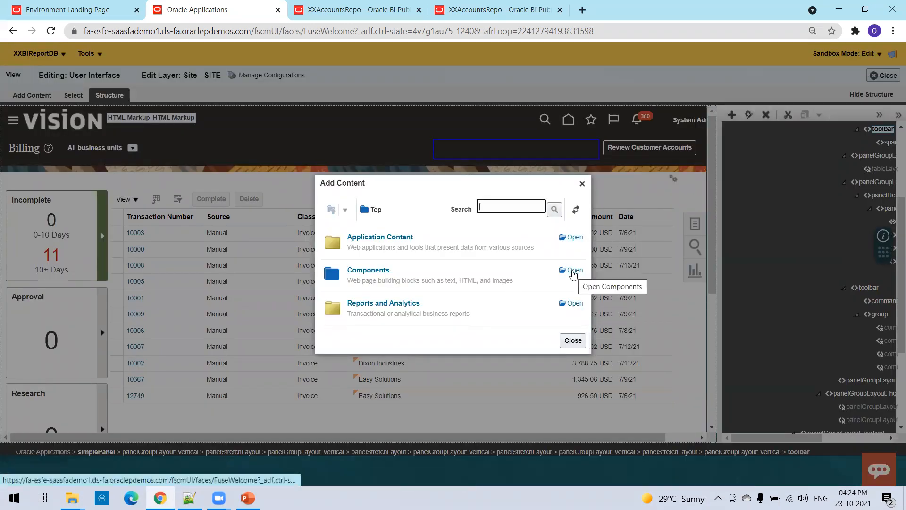
left_click(572, 270)
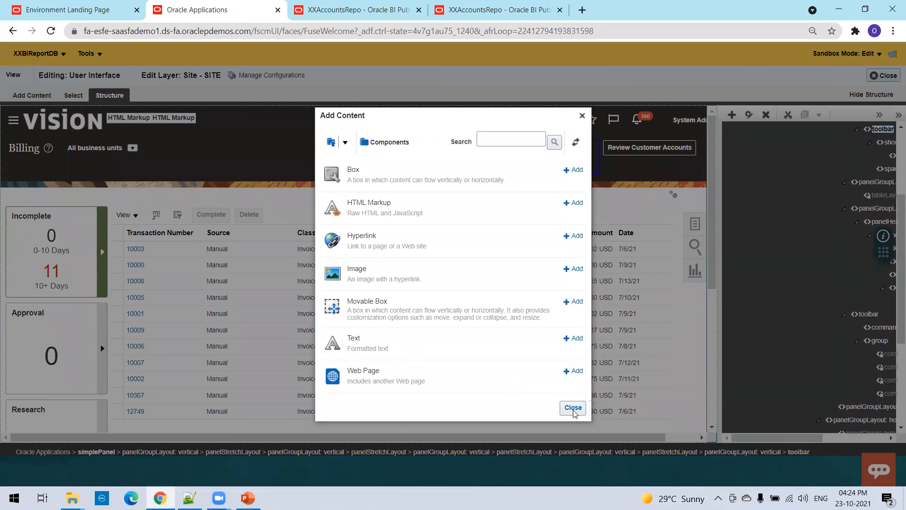
left_click(572, 410)
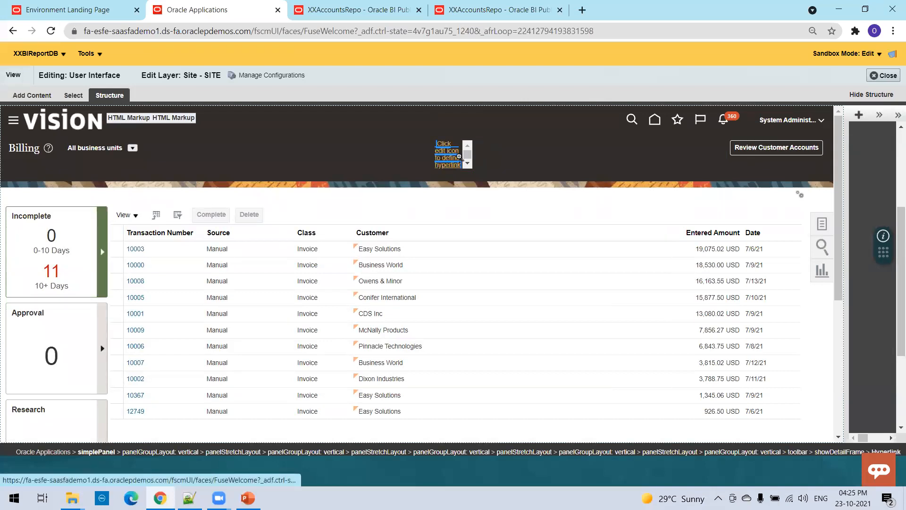
left_click(448, 155)
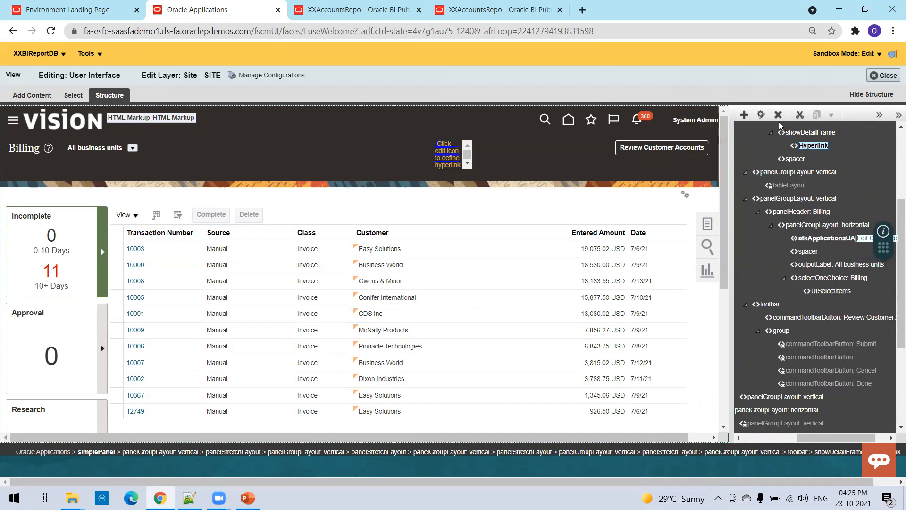
left_click(813, 145)
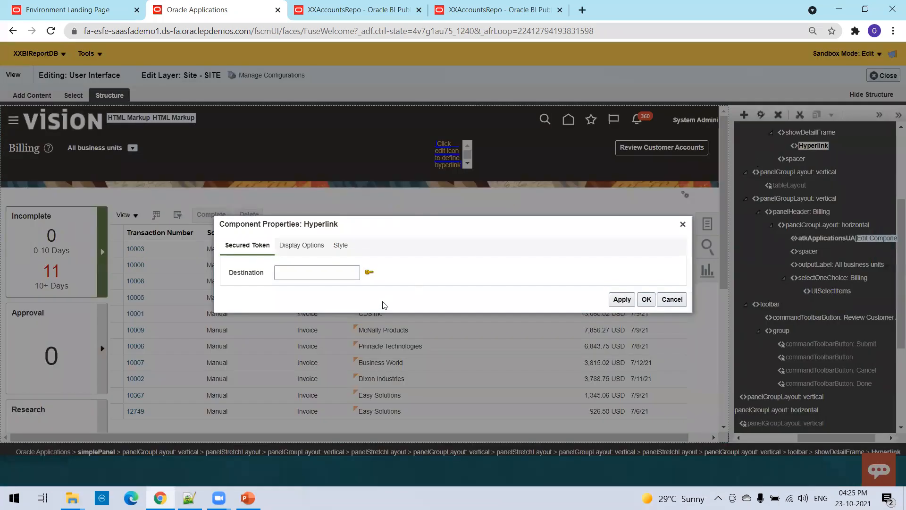
left_click(358, 10)
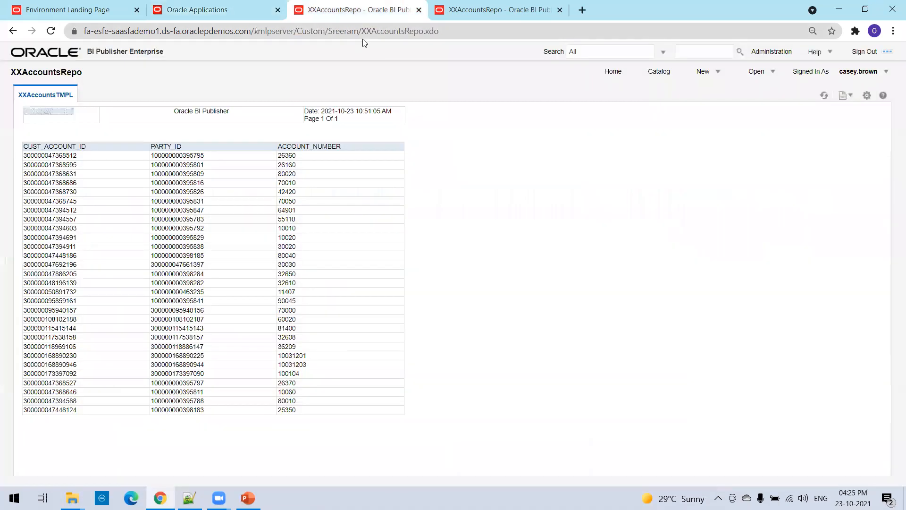
left_click(260, 32)
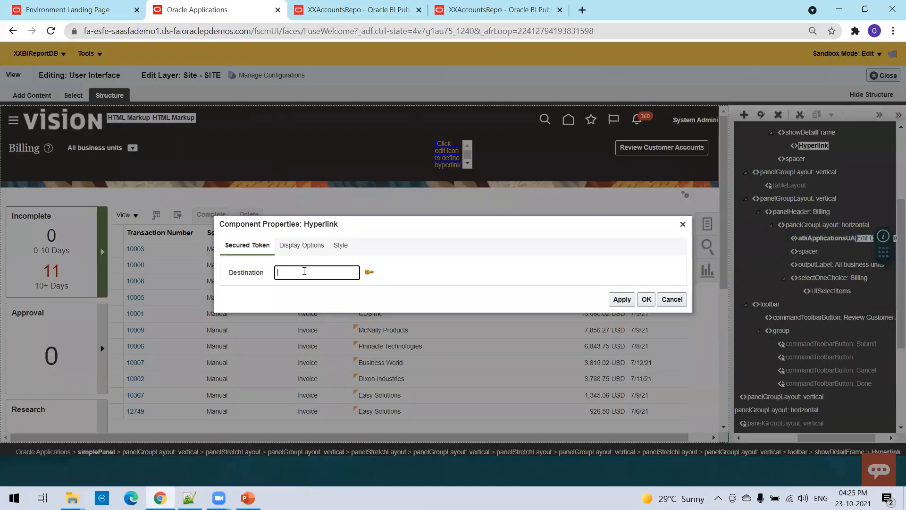
type("https://fa-esfe-saasfademo1.")
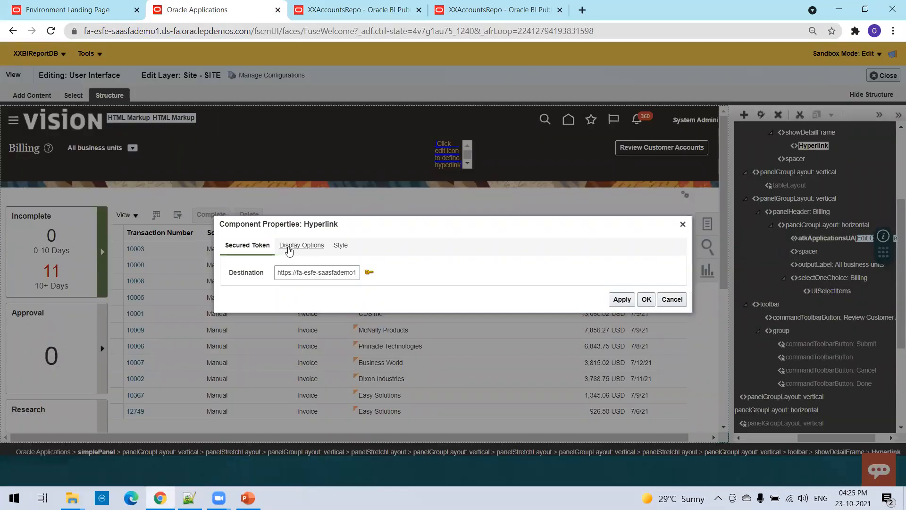
left_click(301, 244)
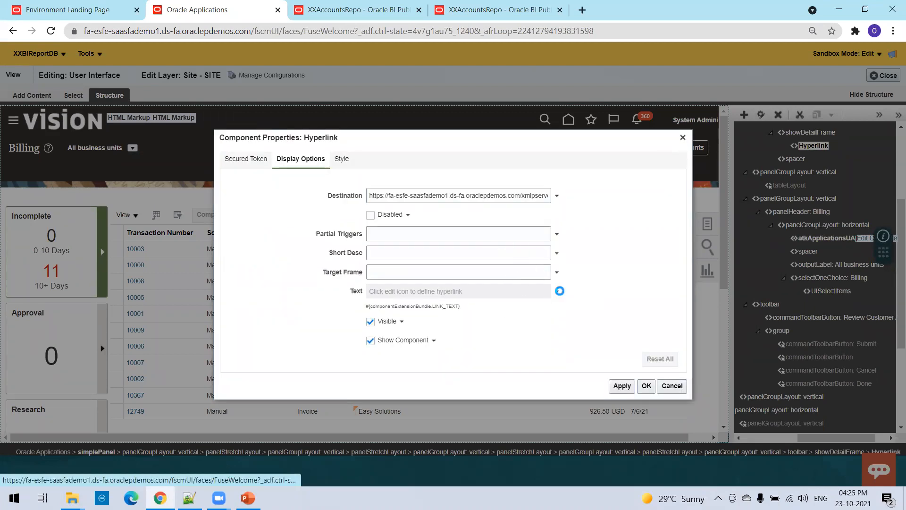
Set the link text to 'Account Report' via Expression Builder with Target Frame _blank, and save.
left_click(556, 290)
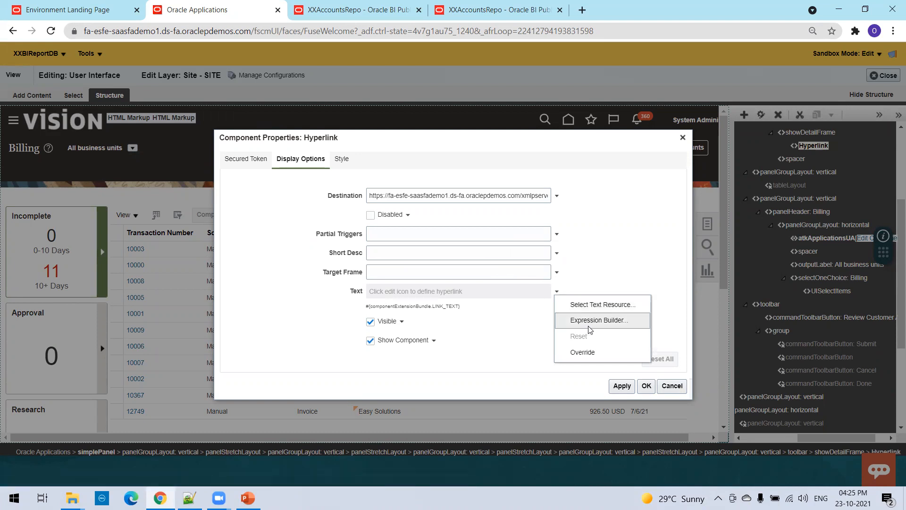
left_click(599, 319)
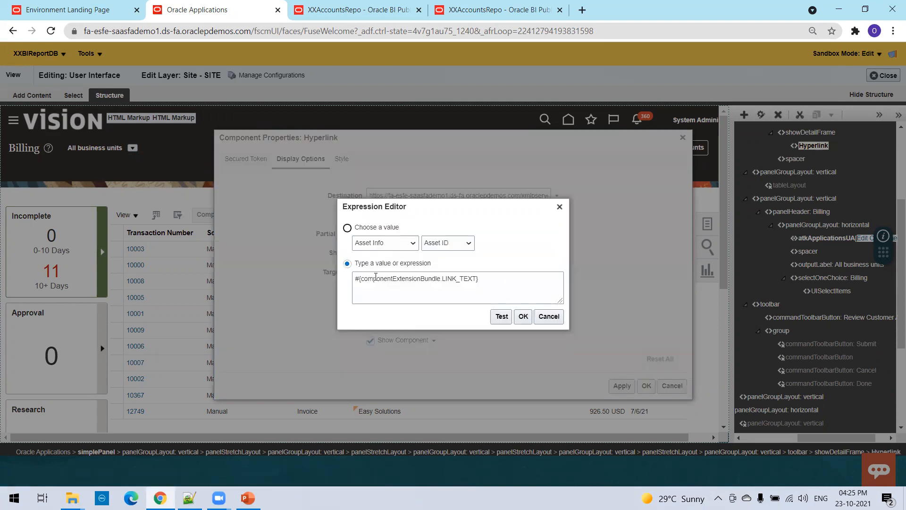
type("Account Report")
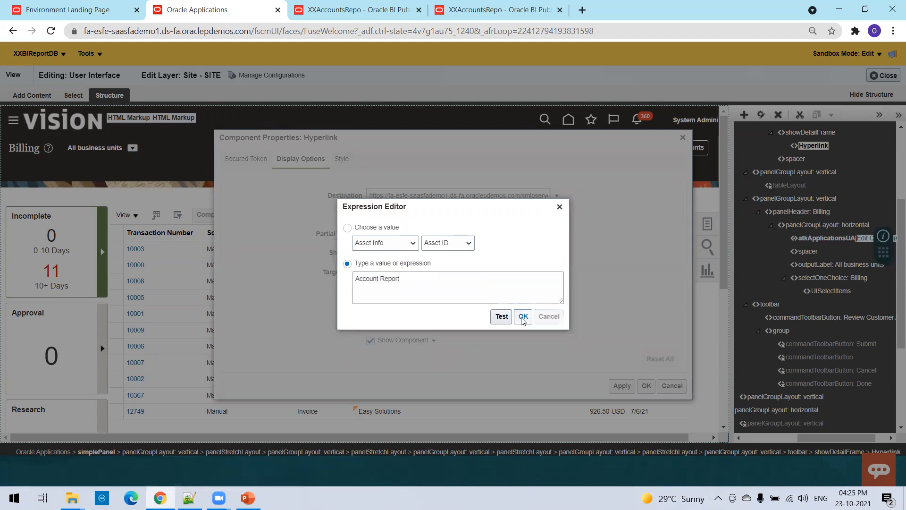
left_click(522, 316)
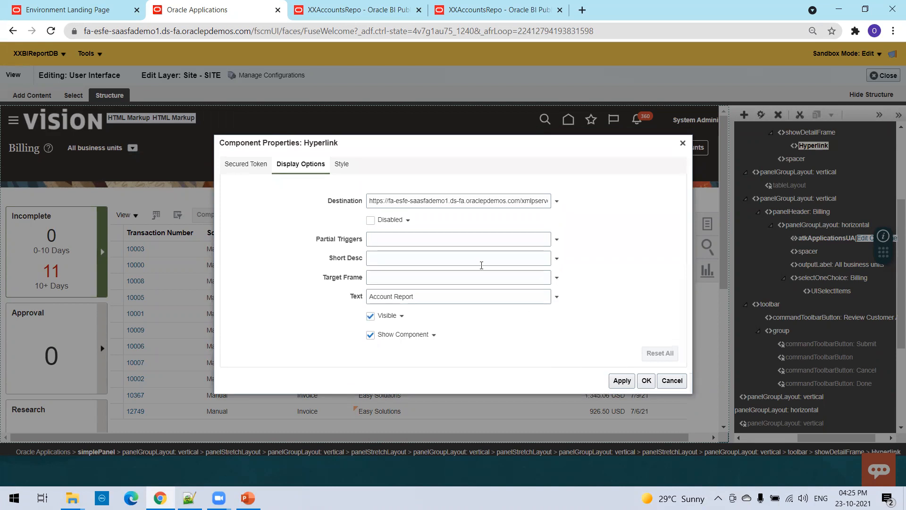
type("_blank")
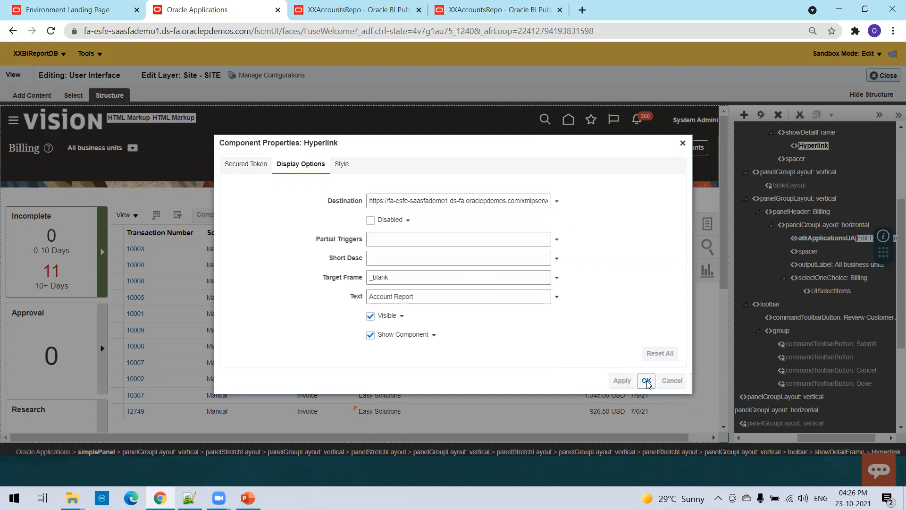
left_click(646, 381)
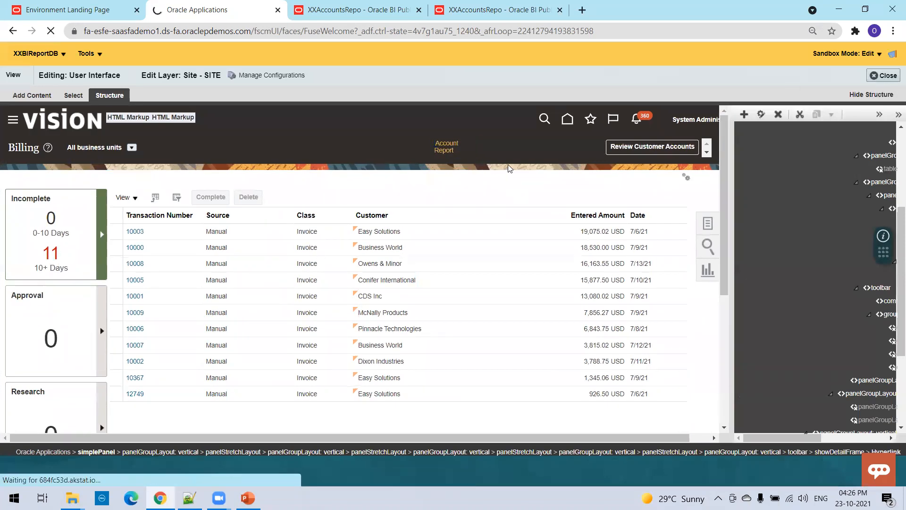
Close Page Composer and follow the Account Report link to open XXAccountsRepo in a new tab.
left_click(888, 75)
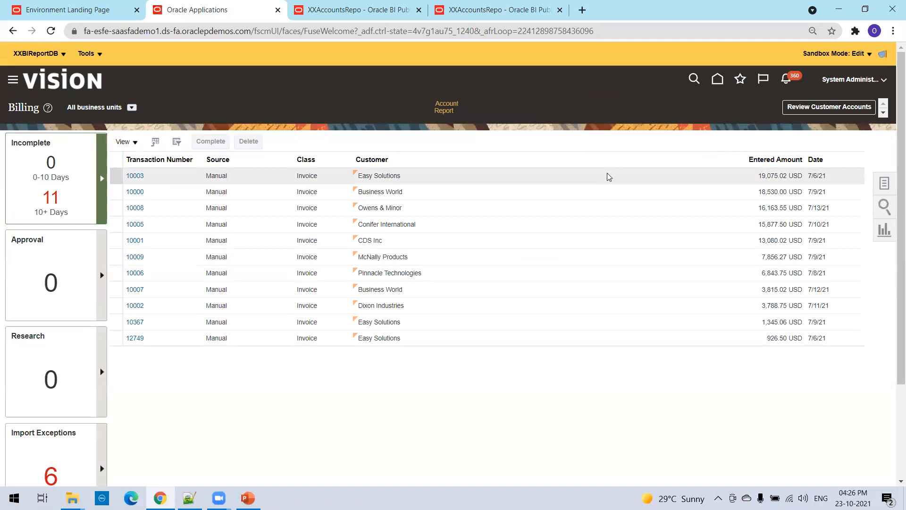
left_click(358, 10)
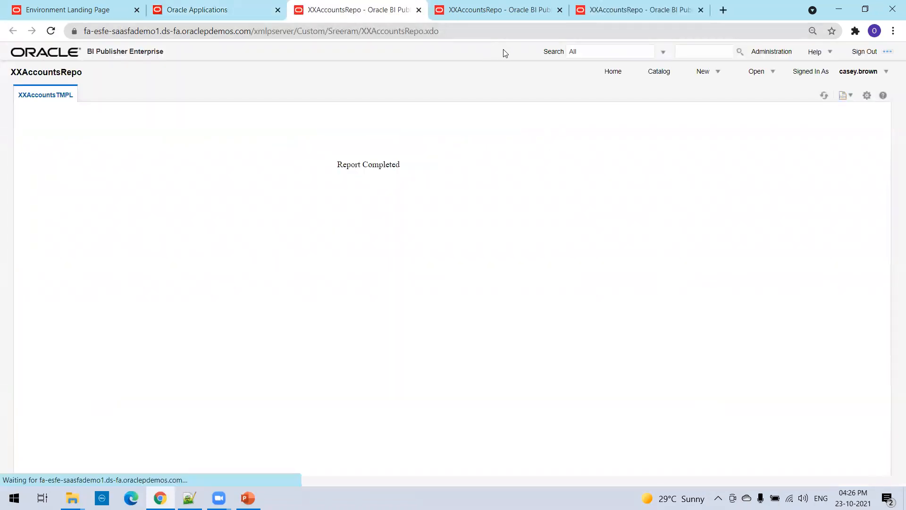